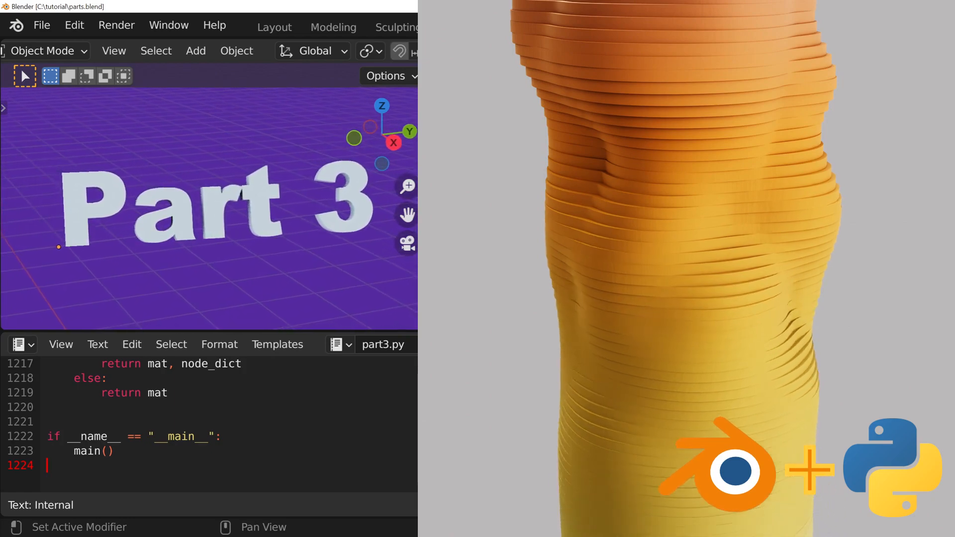
# Switch to the Scripting workspace showing the add_shape_key script and deformed ring
pyautogui.click(511, 26)
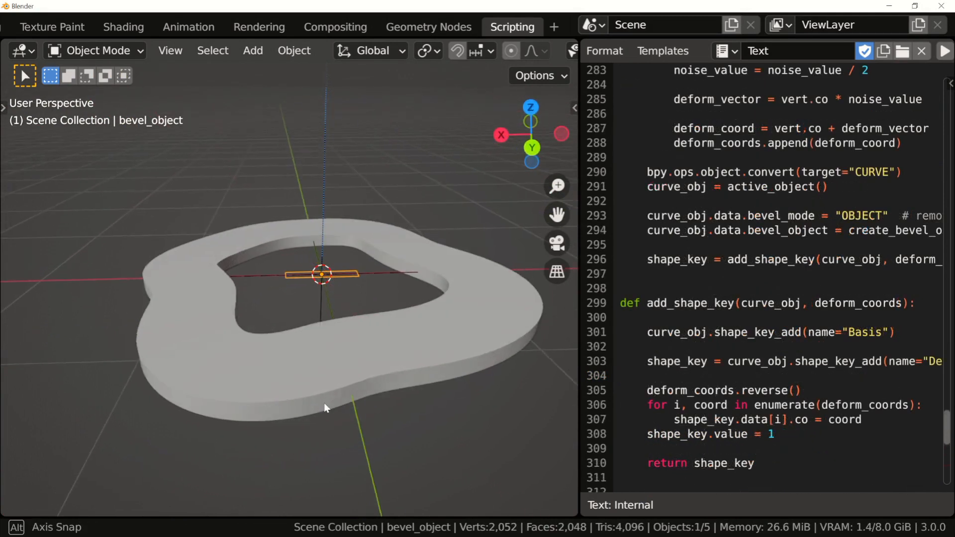
pyautogui.moveTo(326, 408); pyautogui.dragTo(419, 422)
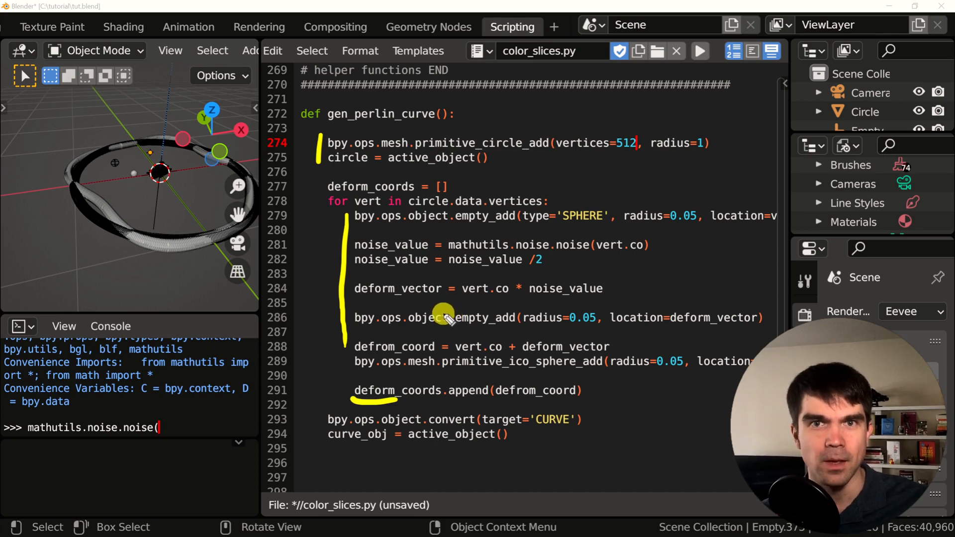
pyautogui.moveTo(427, 295)
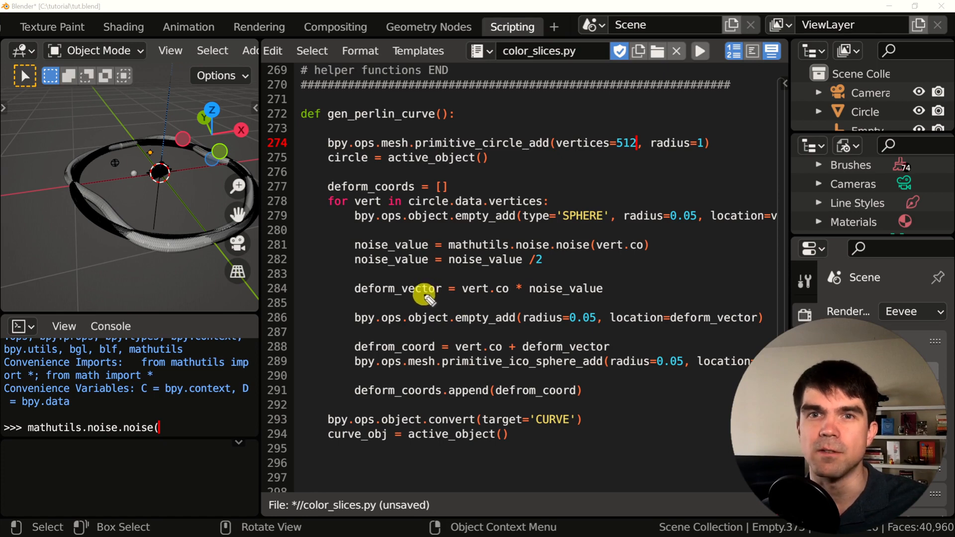
pyautogui.moveTo(343, 243)
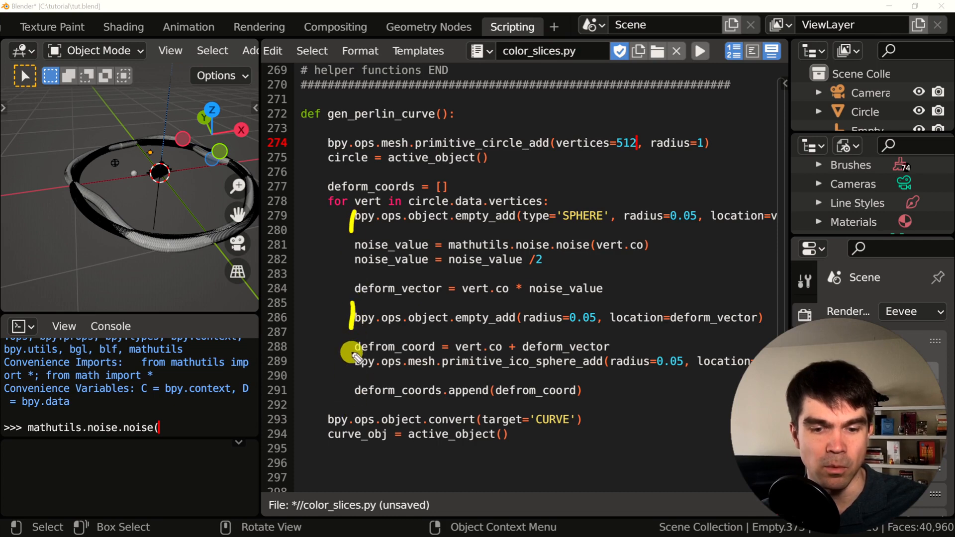
pyautogui.moveTo(390, 320)
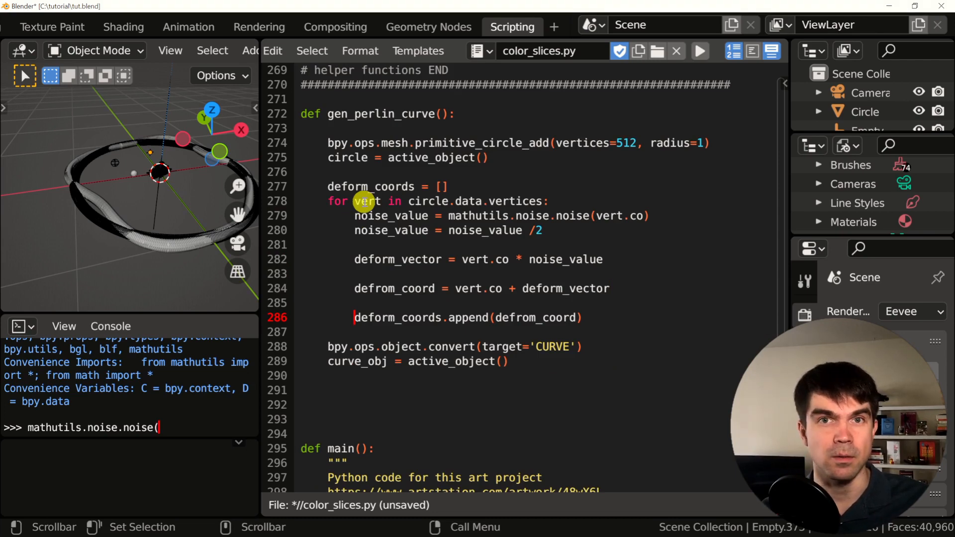
# Run the cleaned color_slices.py so the scene holds only the plain circle curve
pyautogui.click(699, 51)
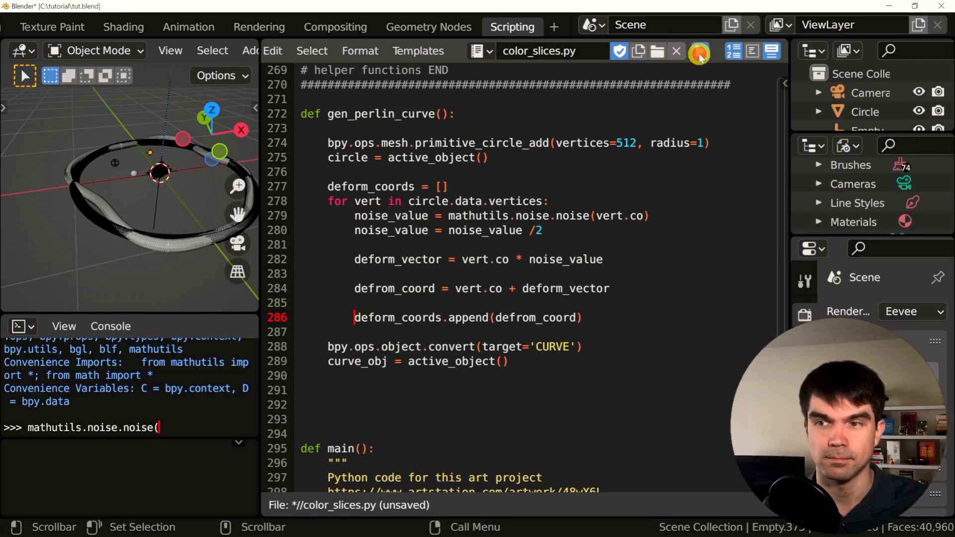
pyautogui.click(699, 51)
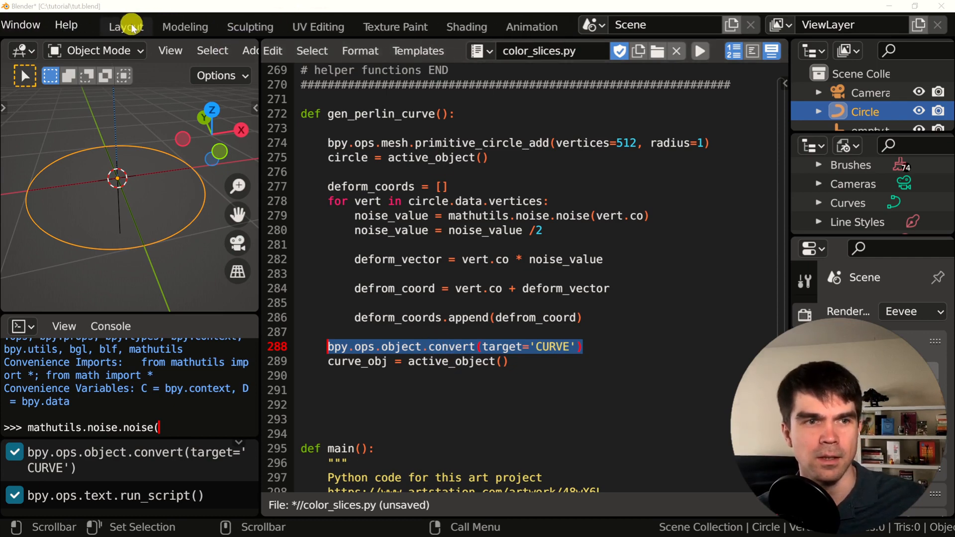
# In the Layout workspace, add a plane and convert it to a curve
pyautogui.click(126, 26)
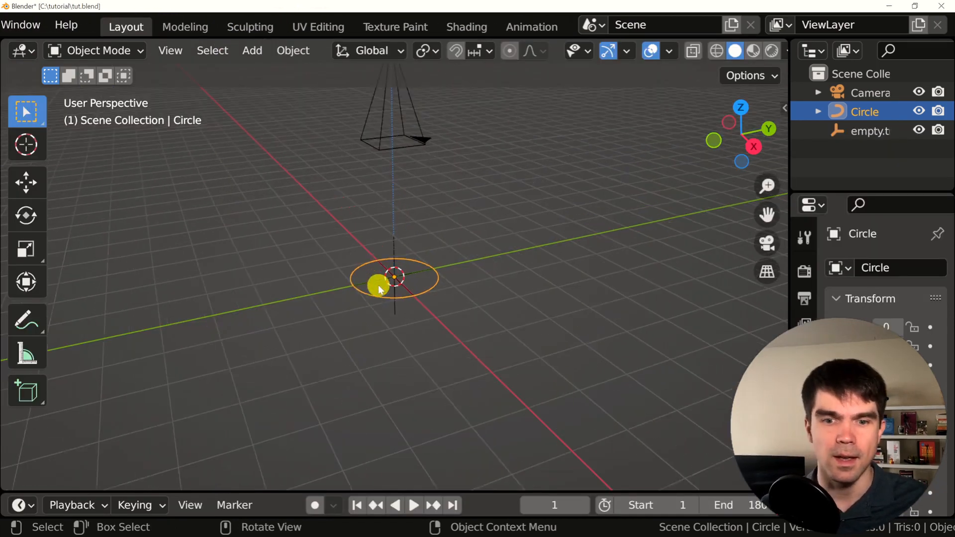
pyautogui.click(252, 51)
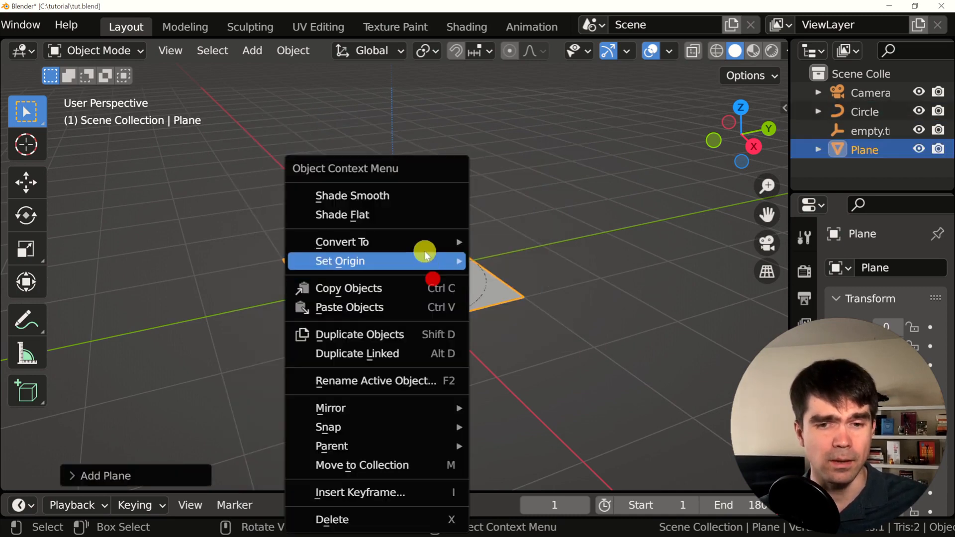
pyautogui.click(341, 242)
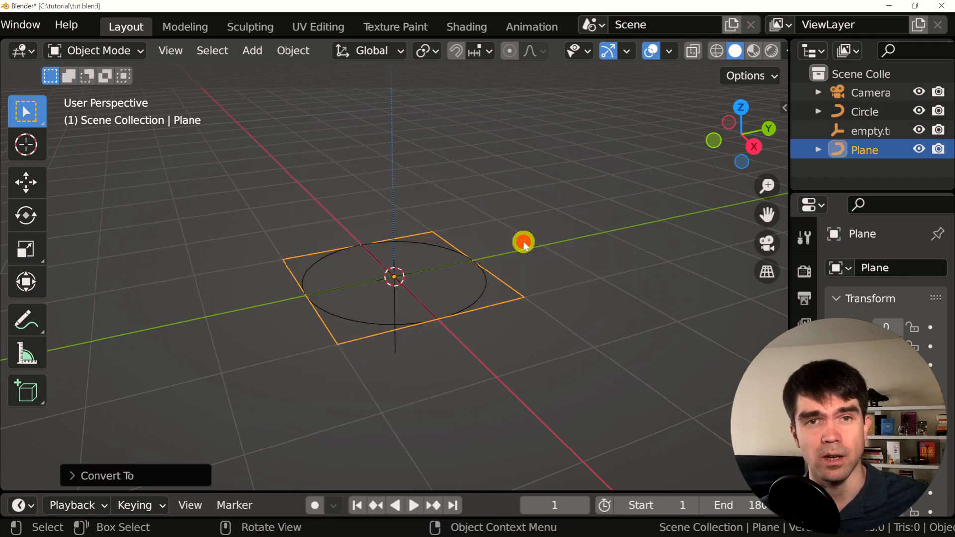
# Scale the plane curve to about 0.25 and set it as the circle's bevel object
pyautogui.press('s')
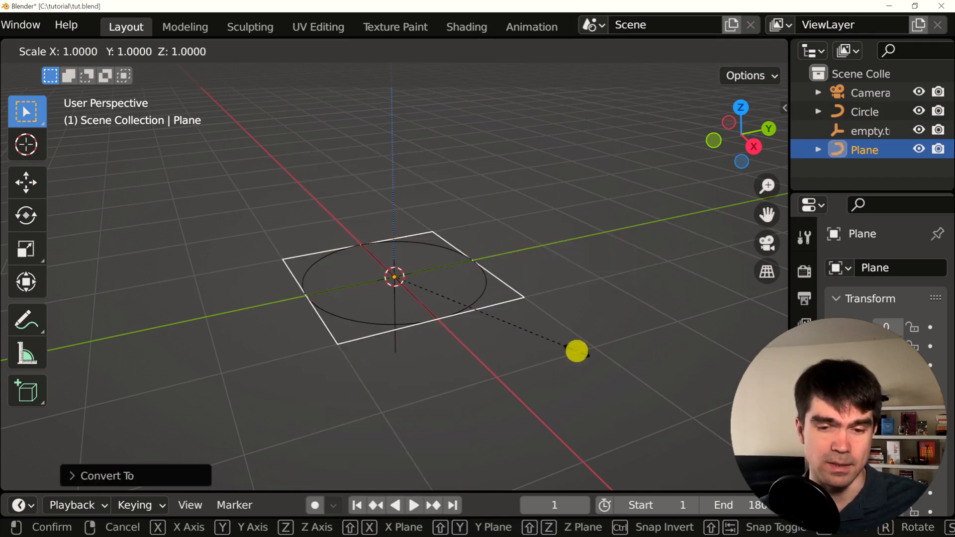
pyautogui.moveTo(575, 352); pyautogui.dragTo(439, 299)
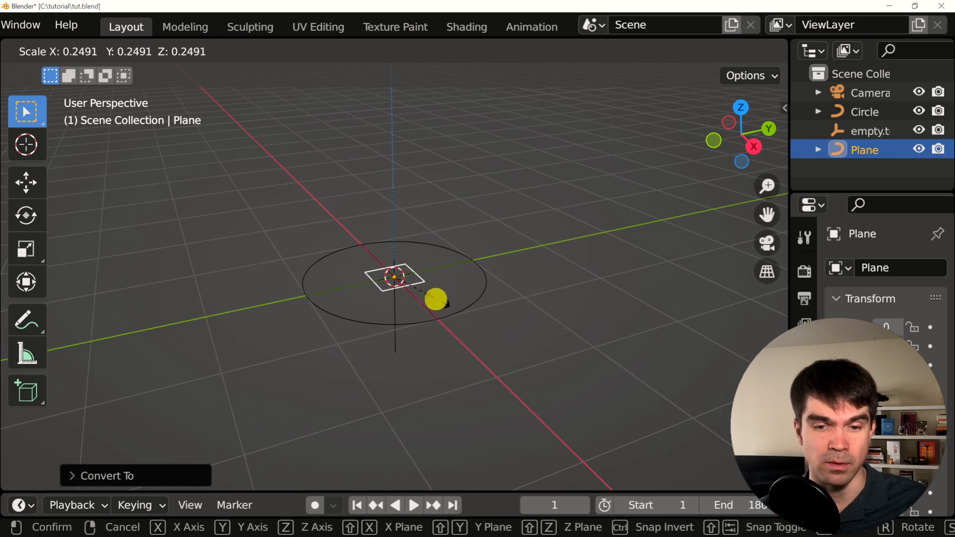
pyautogui.click(435, 269)
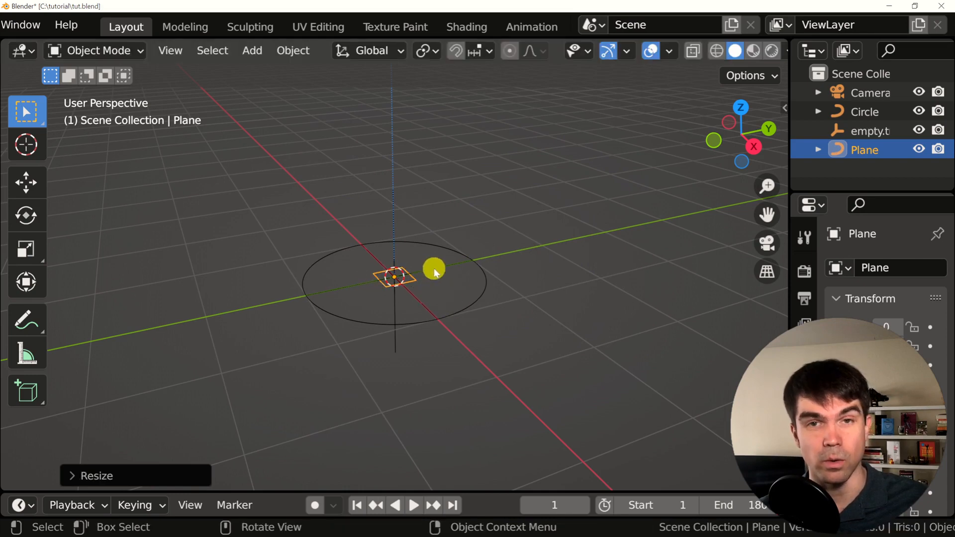
pyautogui.click(483, 276)
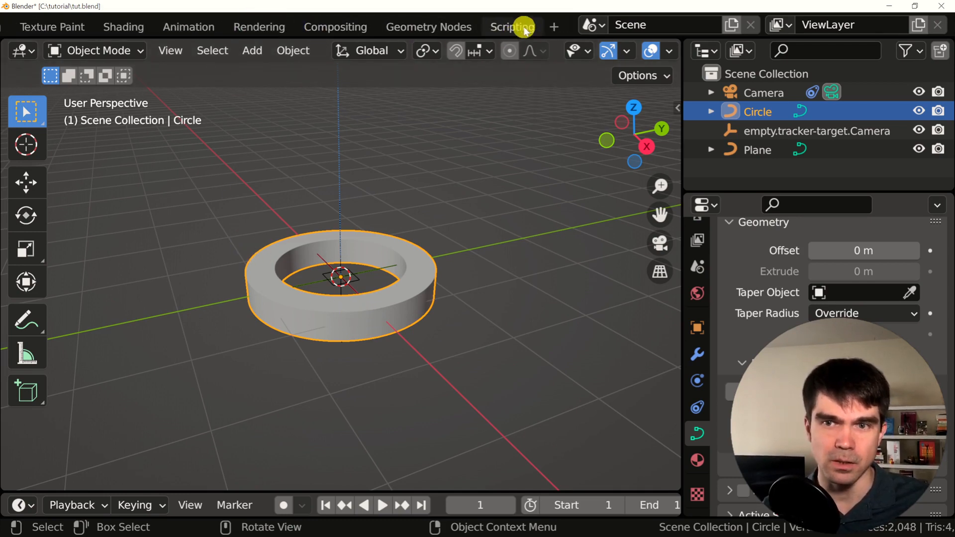
# Add primitive_plane_add and object.convert(target='CURVE') lines after curve_obj, then run the script
pyautogui.click(512, 26)
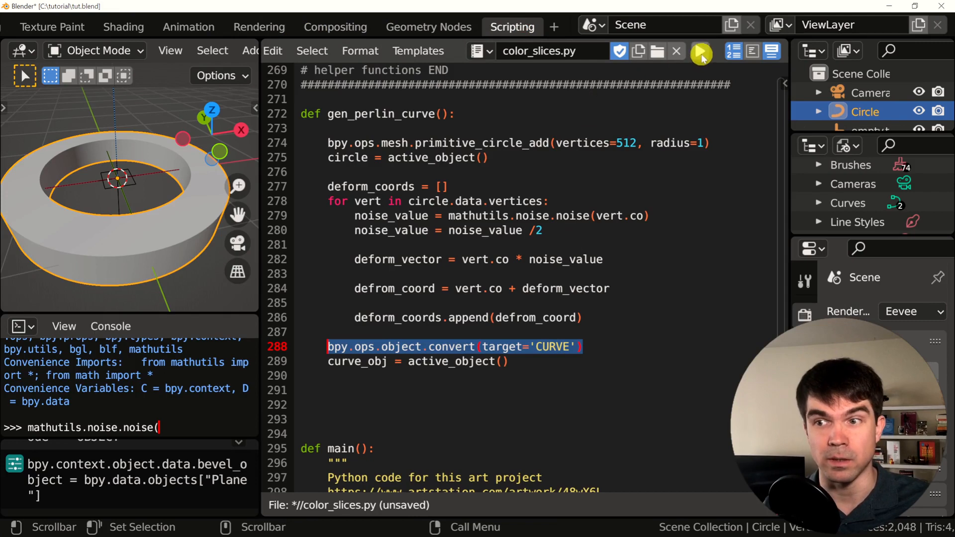
pyautogui.moveTo(700, 52)
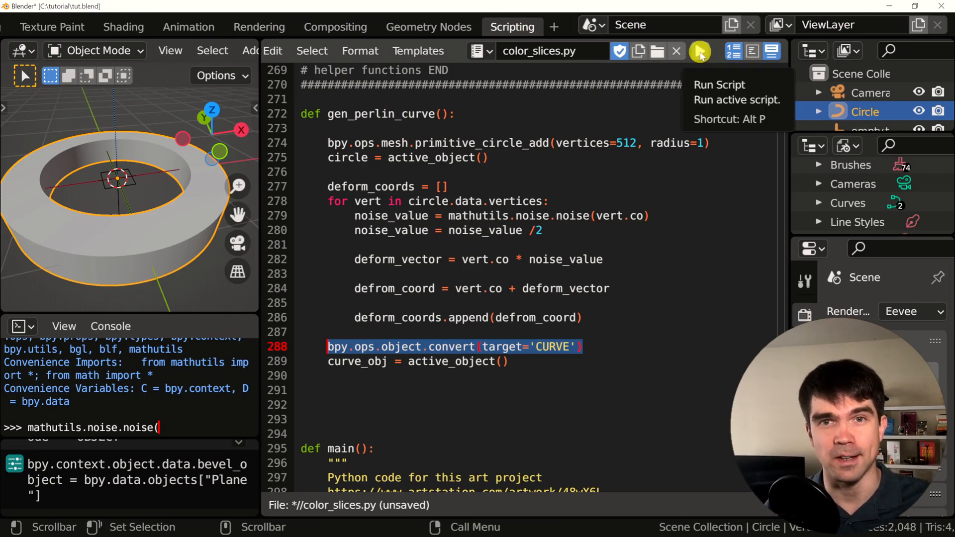
pyautogui.click(699, 50)
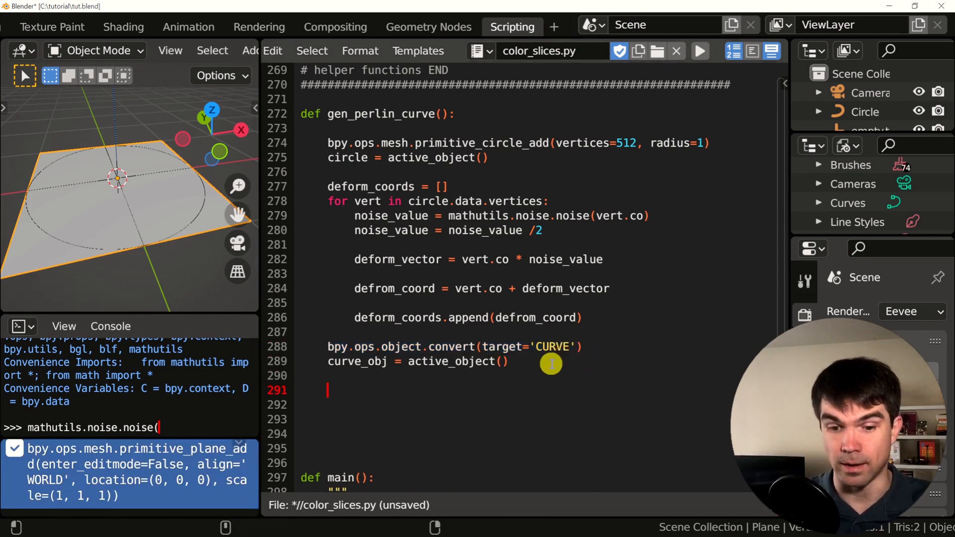
pyautogui.write('bpy.ops.mesh.primitive_plane_add(enter_editmode=False, align=')
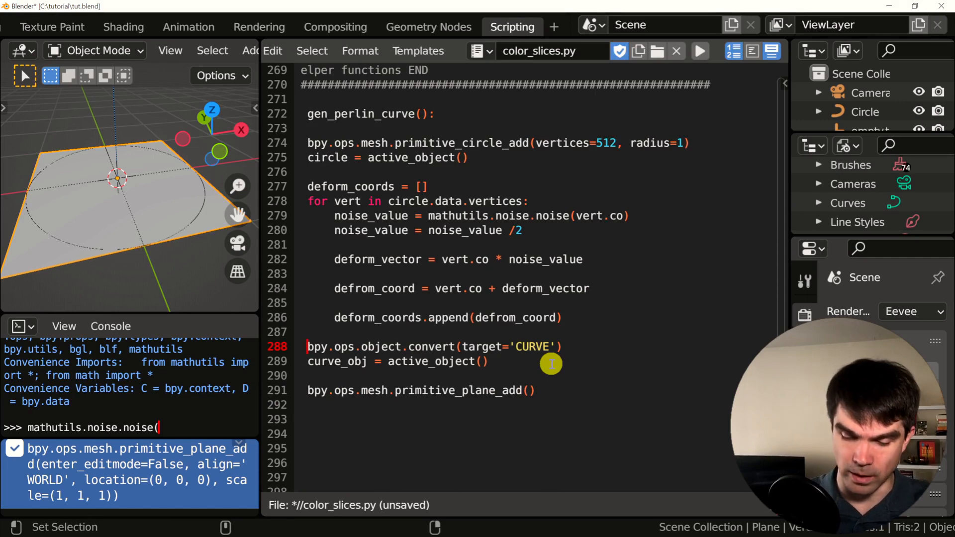
pyautogui.write("bpy.ops.object.convert(target='CURVE')")
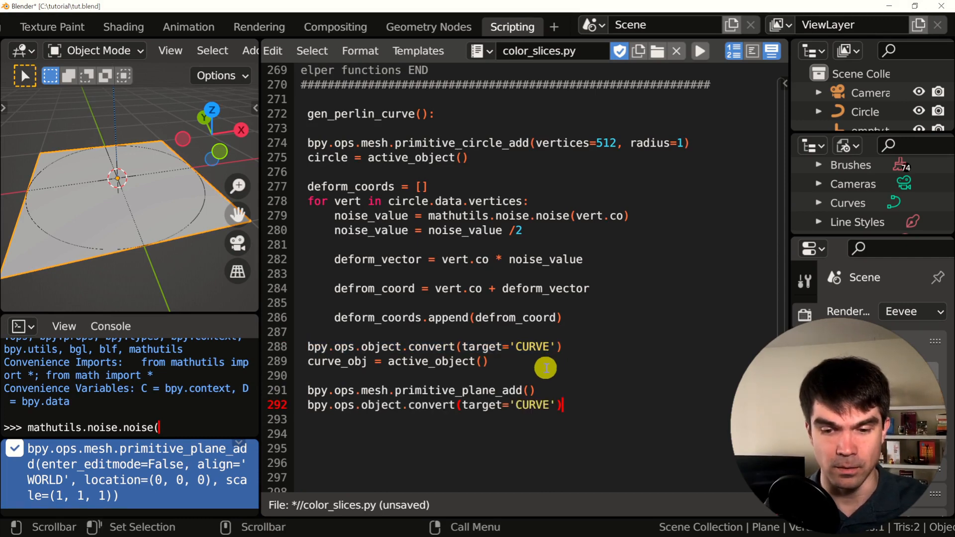
pyautogui.click(700, 50)
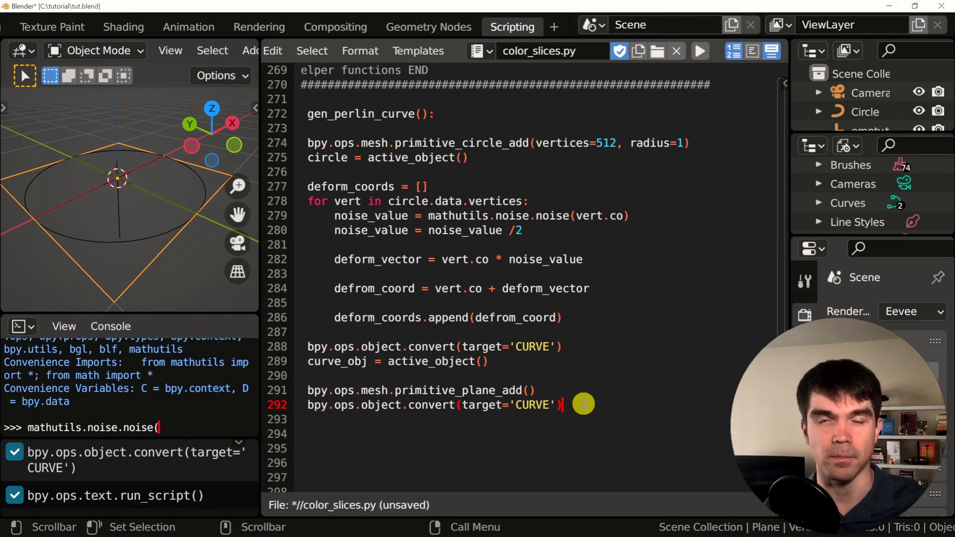
# Store the plane curve as bevel_obj and set its scale.x to 0.26
pyautogui.write('bevel_')
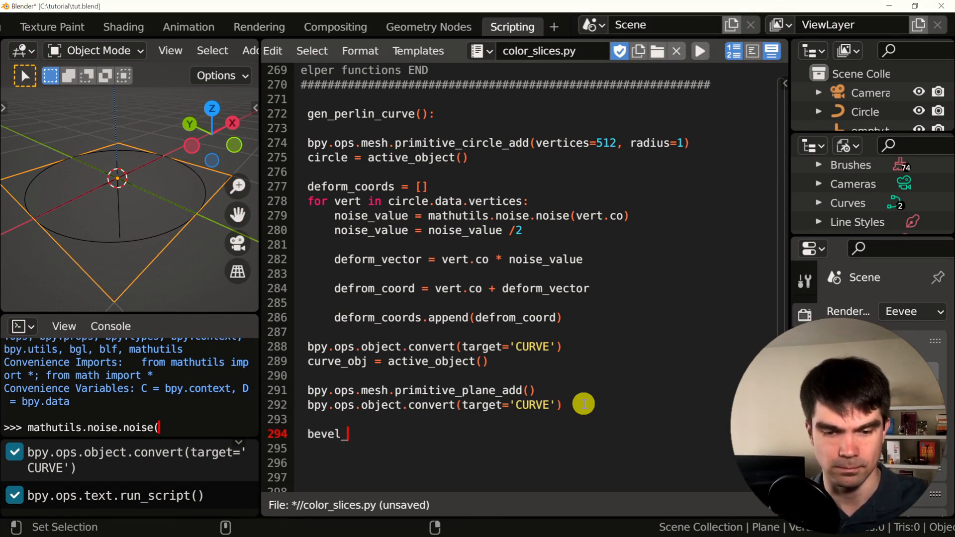
pyautogui.write('obj = active_object(')
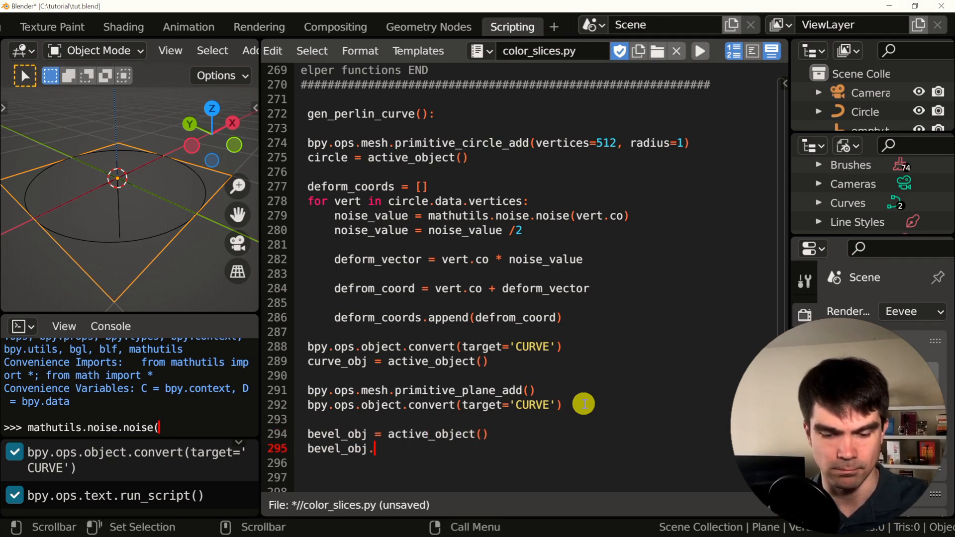
pyautogui.write('scale.x =')
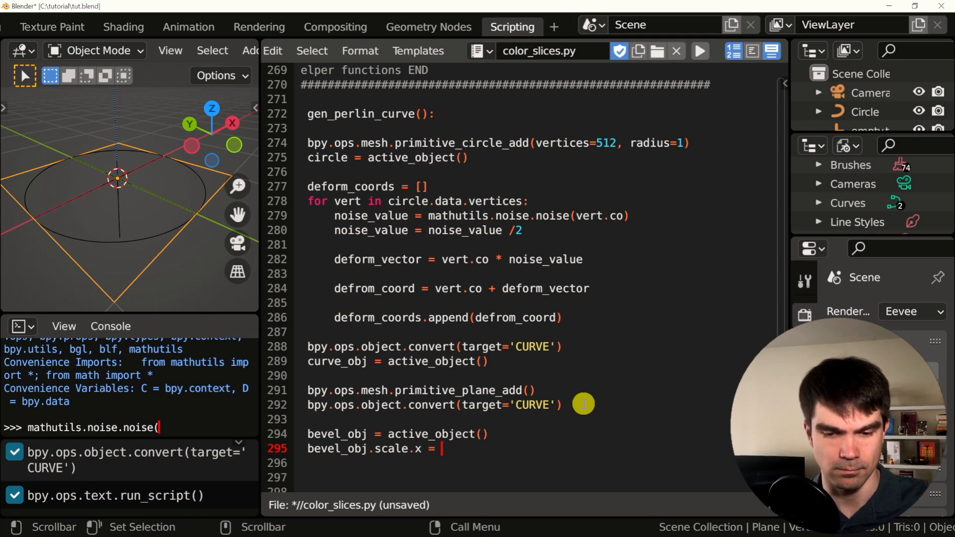
pyautogui.write('0.26')
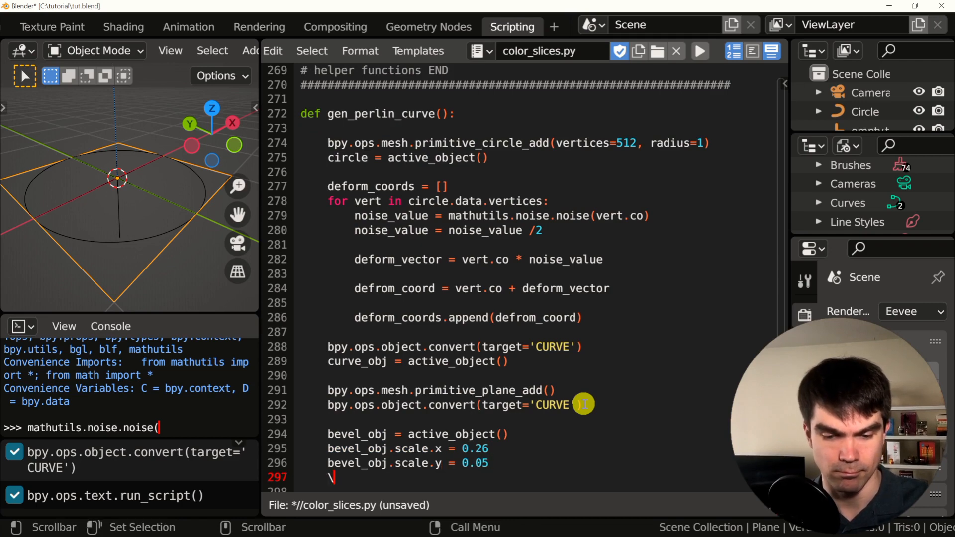
# Name the object 'bevel_obj' with bevel_obj.name and review the scale lines
pyautogui.write('bevel_obj =')
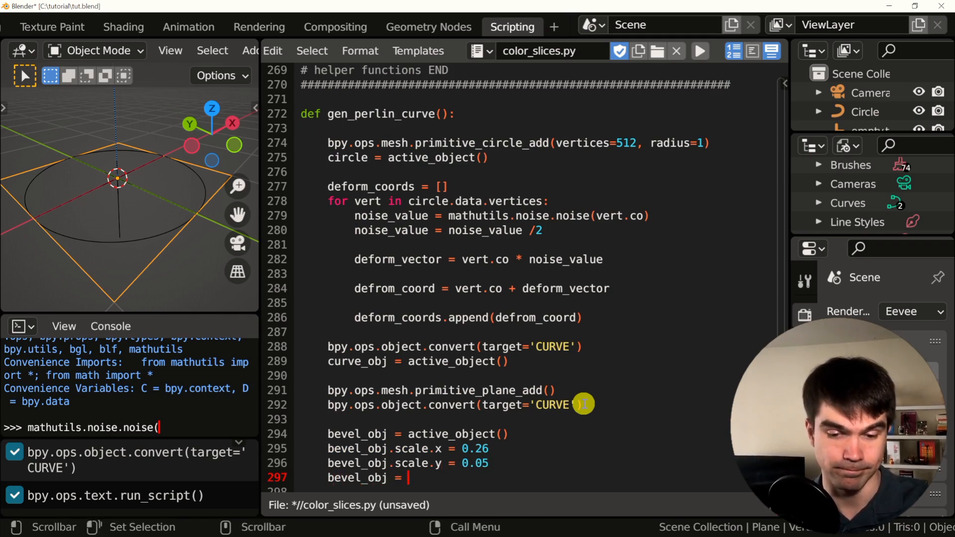
pyautogui.write('.name')
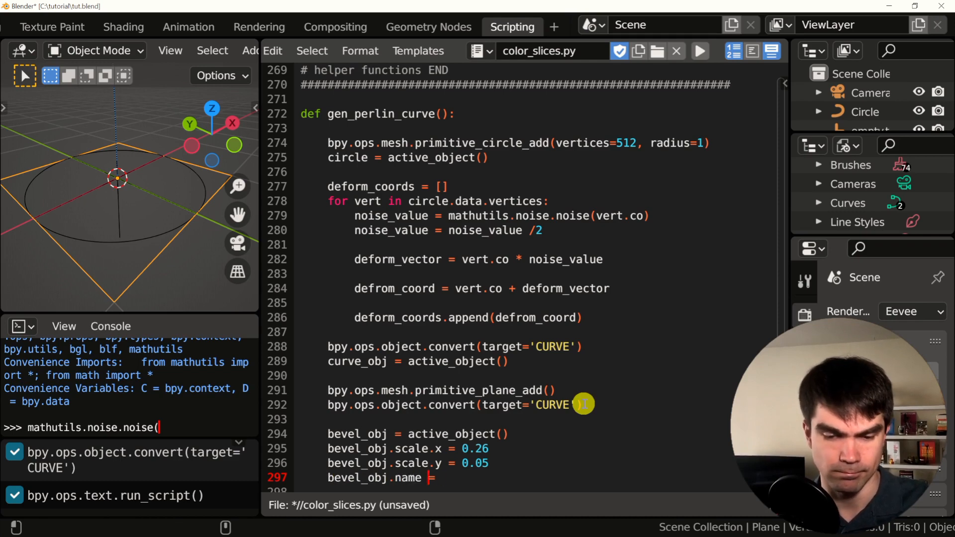
pyautogui.write("'bevel_obj'")
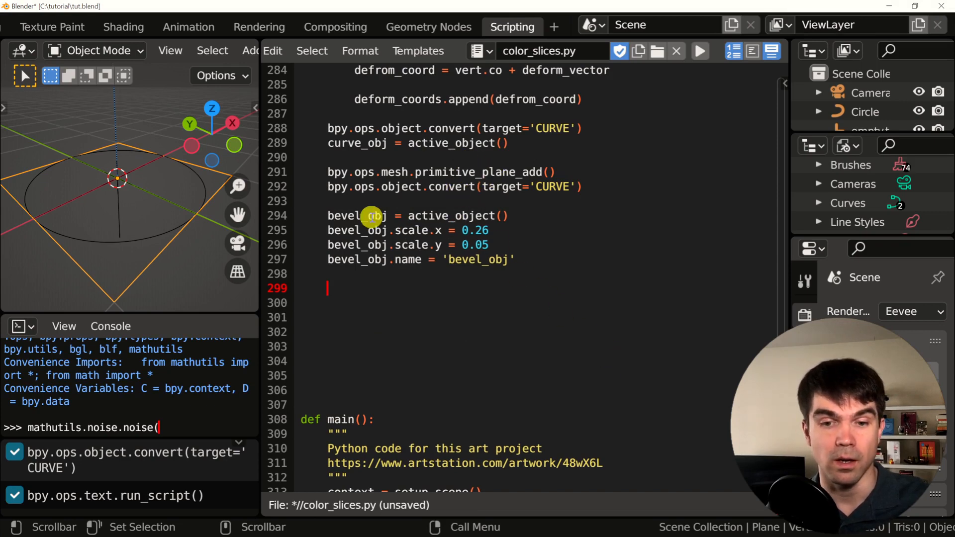
pyautogui.doubleClick(356, 216)
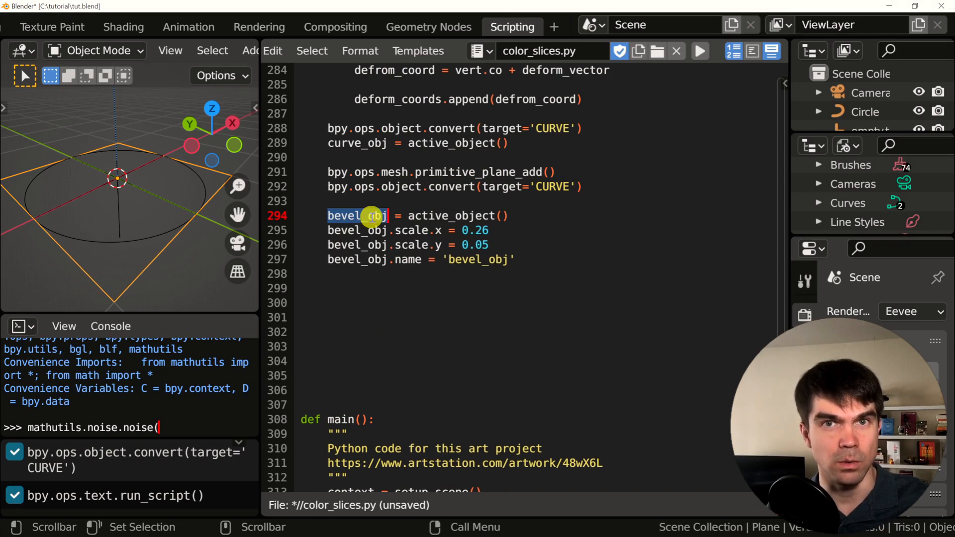
pyautogui.moveTo(411, 229)
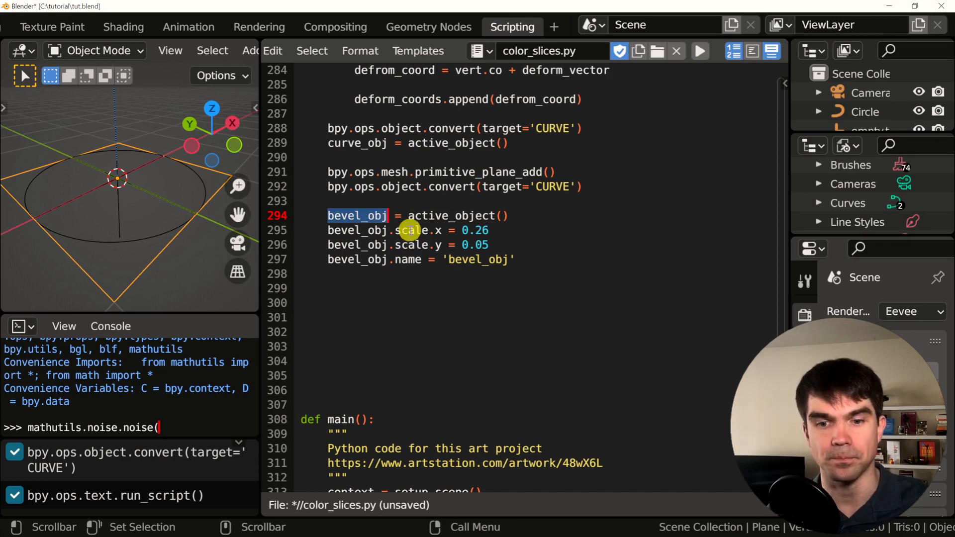
pyautogui.doubleClick(414, 244)
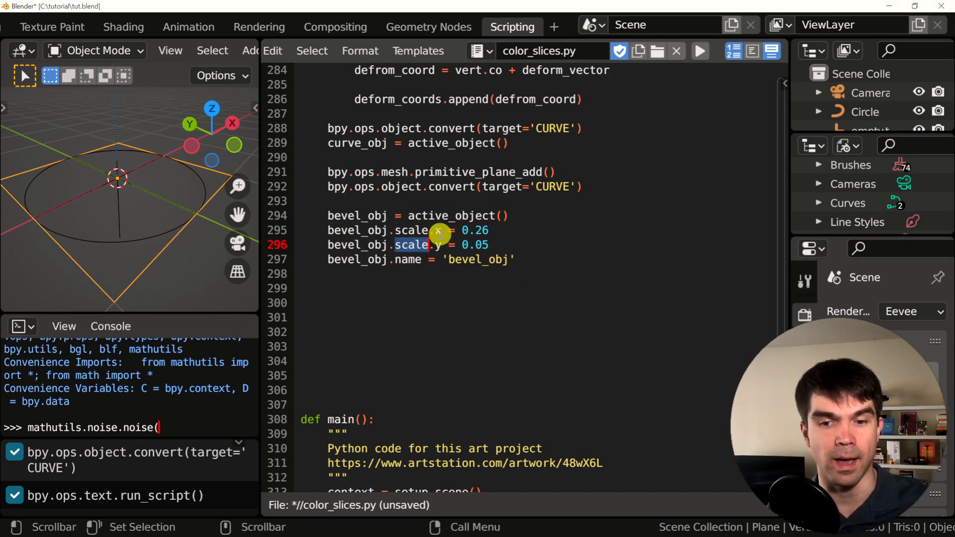
pyautogui.moveTo(405, 267)
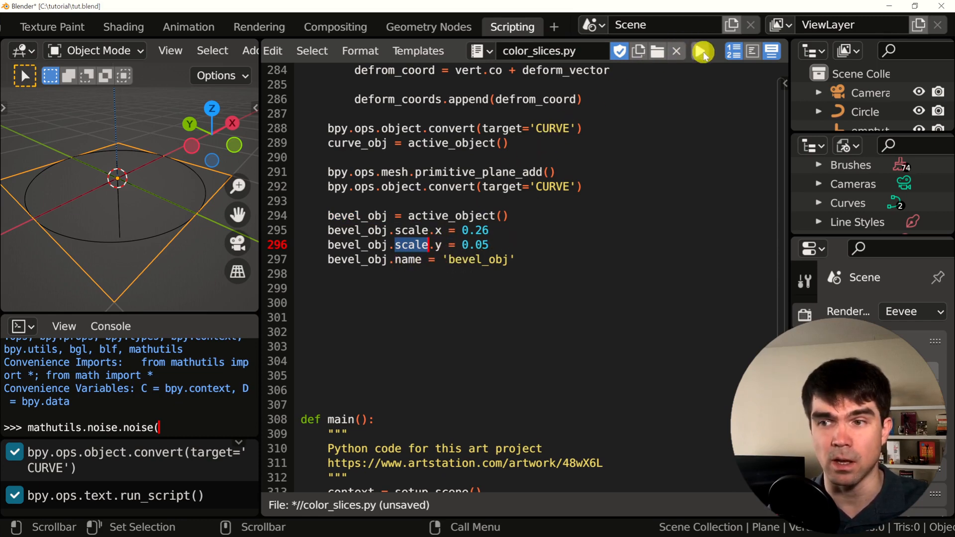
# Run the script so a thin plane curve named bevel_obj appears in the scene
pyautogui.click(702, 51)
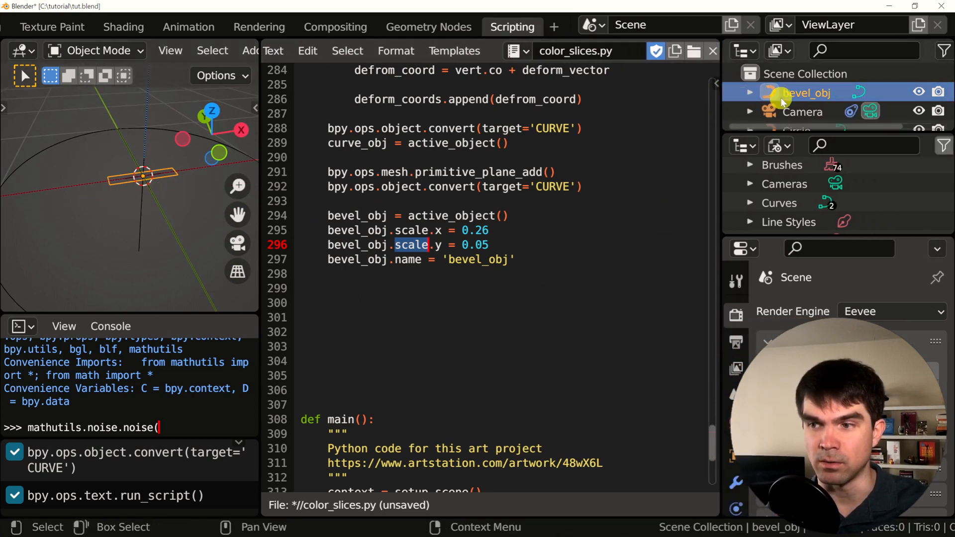
pyautogui.doubleClick(479, 258)
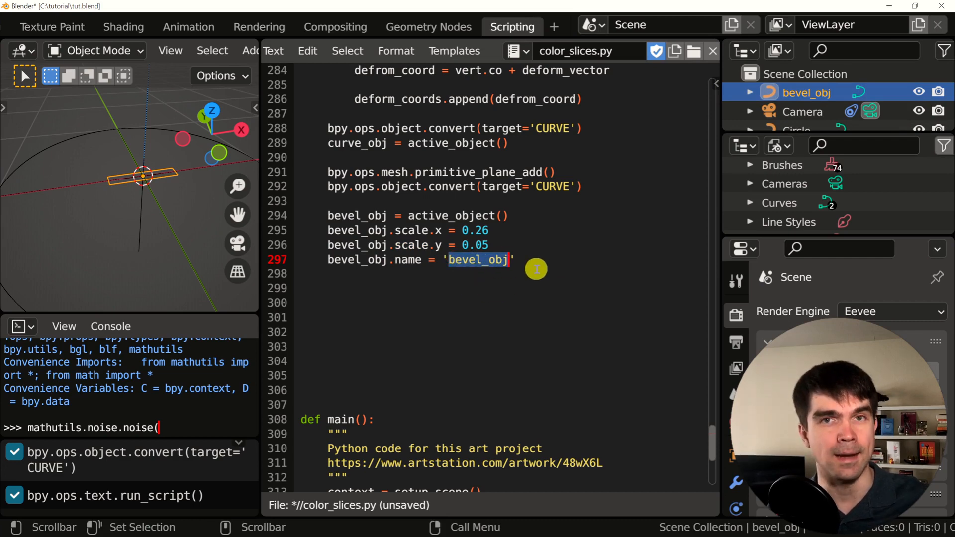
pyautogui.moveTo(405, 308)
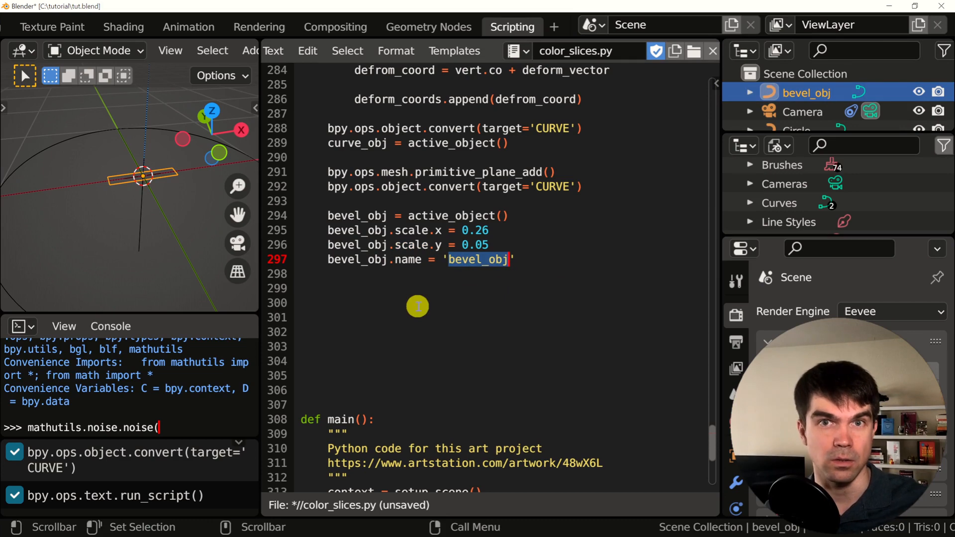
pyautogui.moveTo(479, 354)
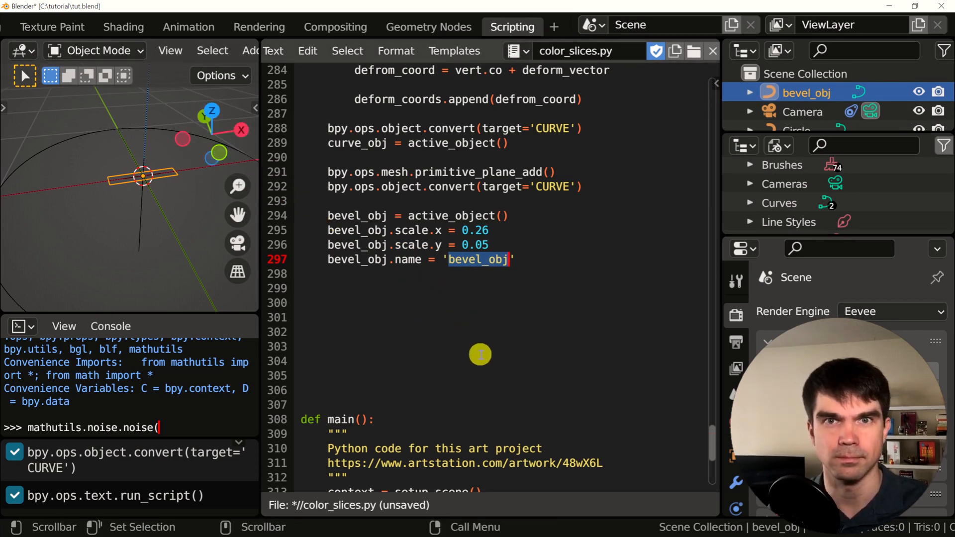
# Write curve_obj.data.bevel_mode = "OBJECT" and curve_obj.data.bevel_object = bevel_obj
pyautogui.write('curve_obj.')
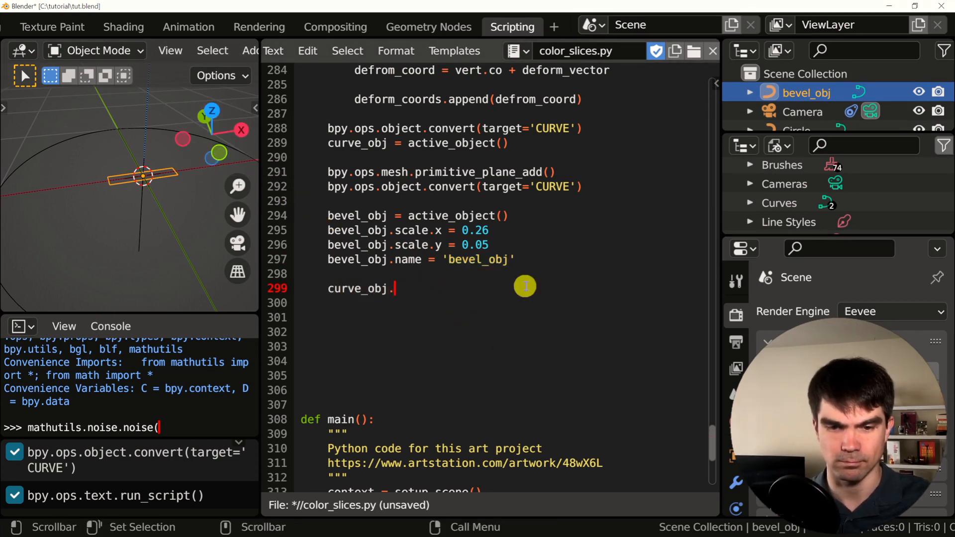
pyautogui.write('data.bevel_mode =')
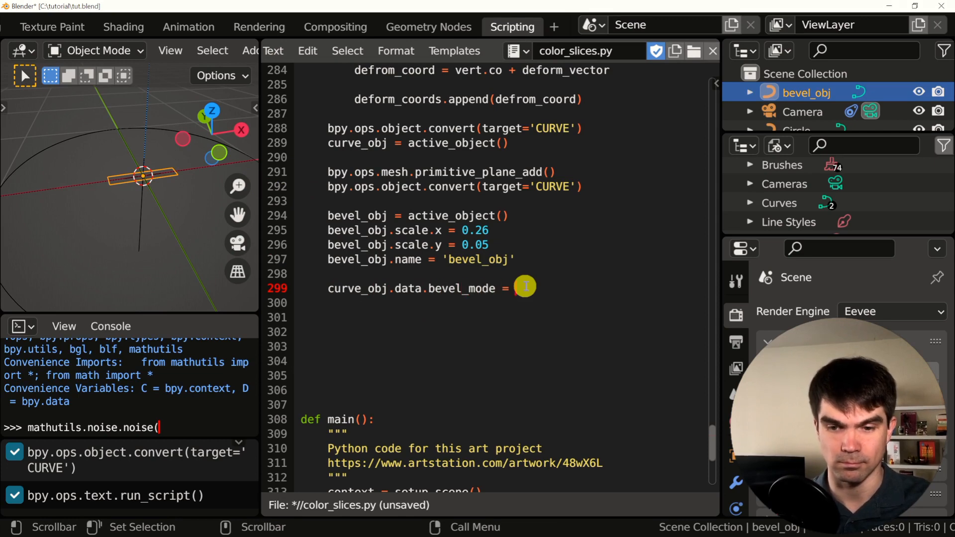
pyautogui.write('"OBJECT')
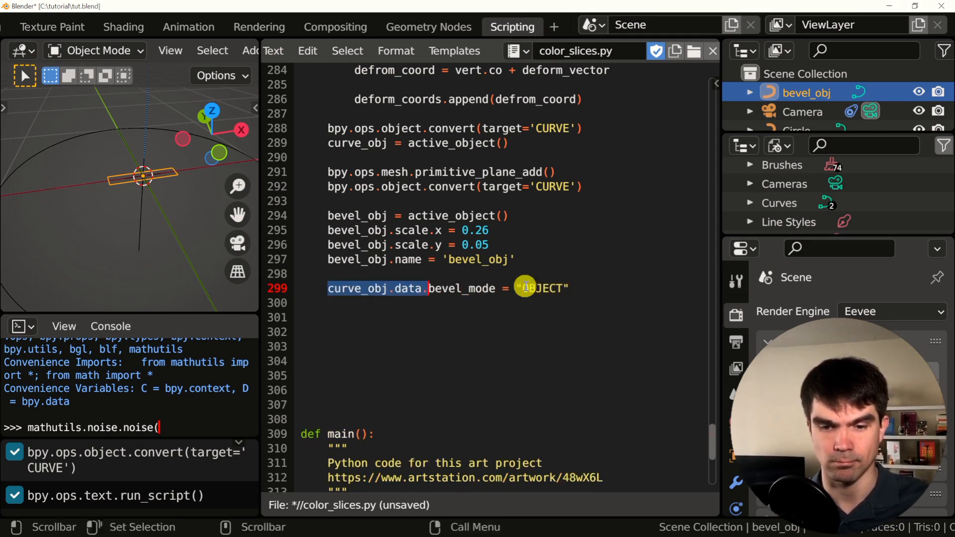
pyautogui.write('curve_obj.data.bevel_object')
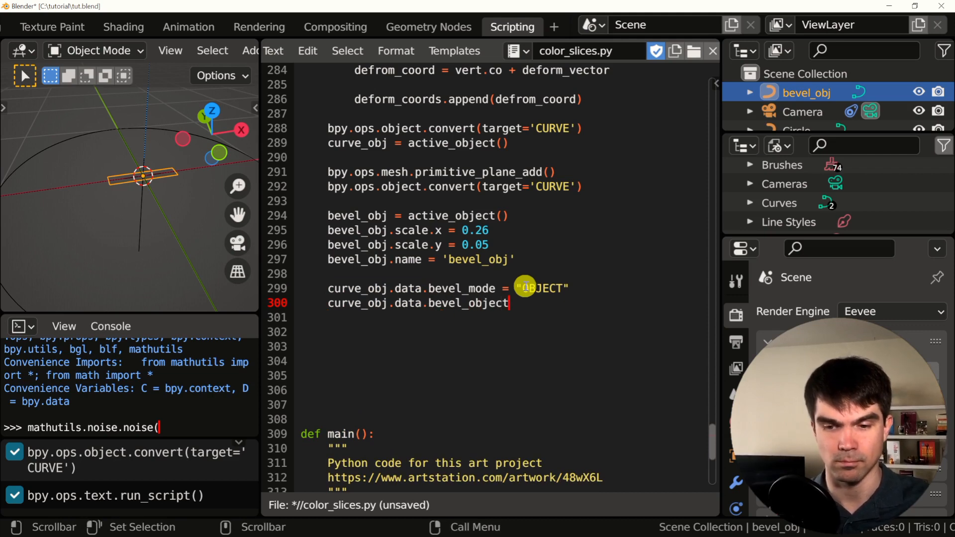
pyautogui.write('= bevel_obj')
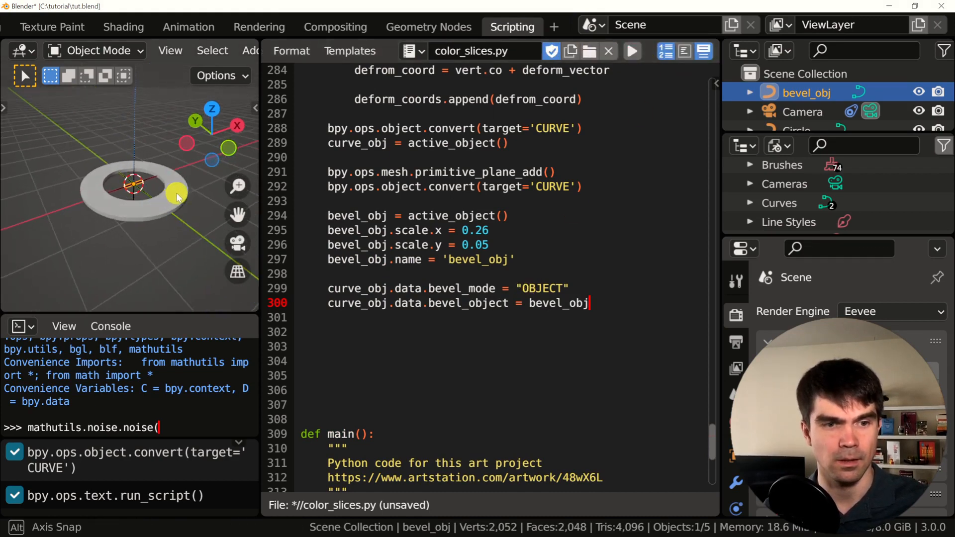
# Zoom toward the beveled ring, then select and delete the bevel_mode line
pyautogui.moveTo(177, 195); pyautogui.dragTo(204, 216)
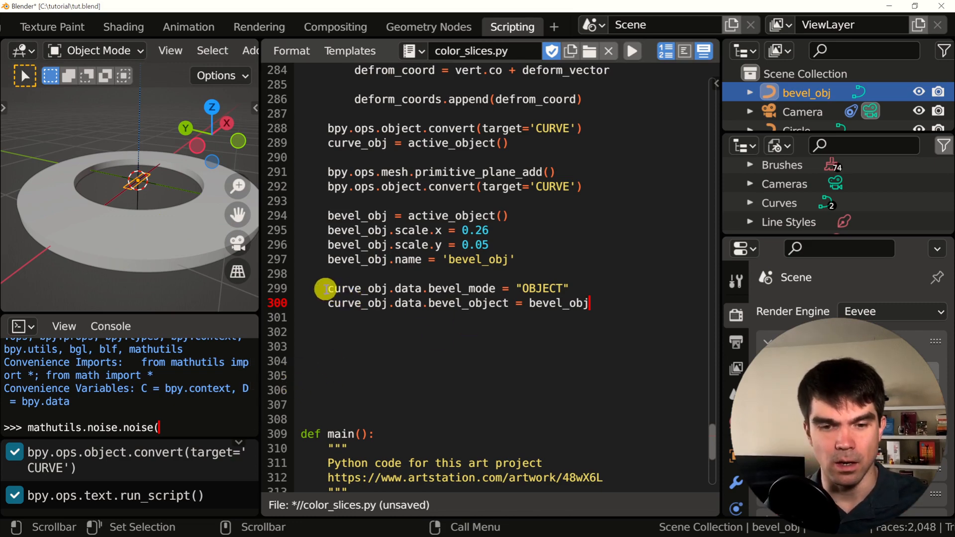
pyautogui.moveTo(327, 288); pyautogui.dragTo(566, 288)
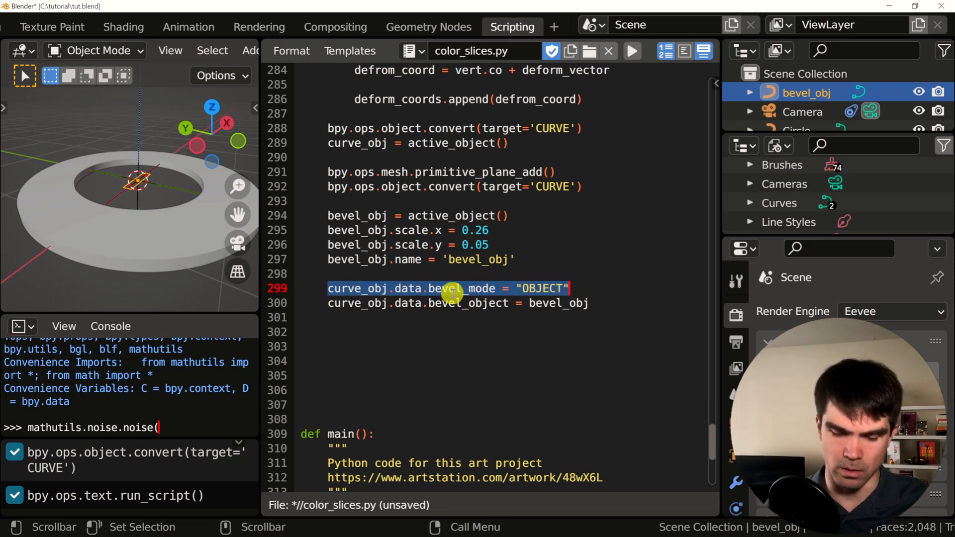
pyautogui.press('Delete')
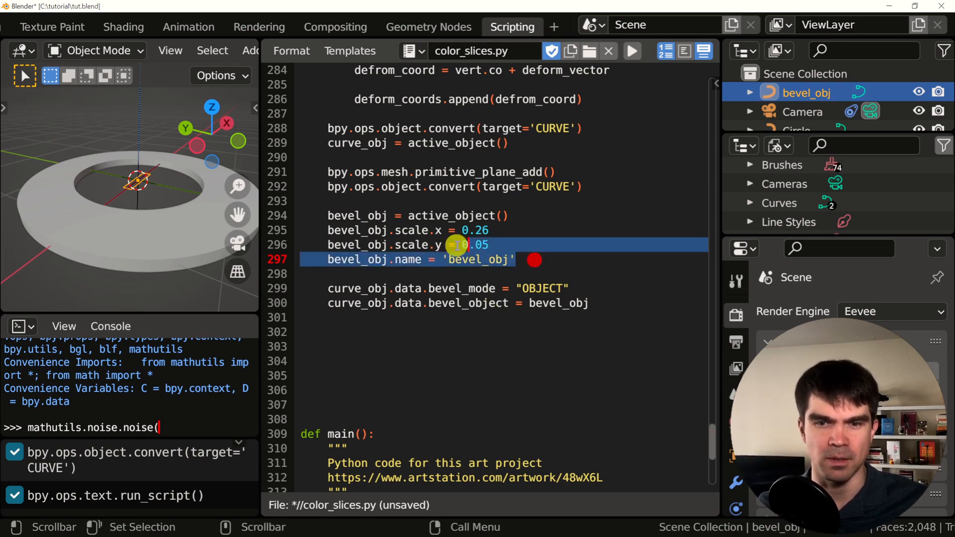
# Cut the plane creation lines into a new create_bevel_object() function
pyautogui.moveTo(456, 245); pyautogui.dragTo(402, 172)
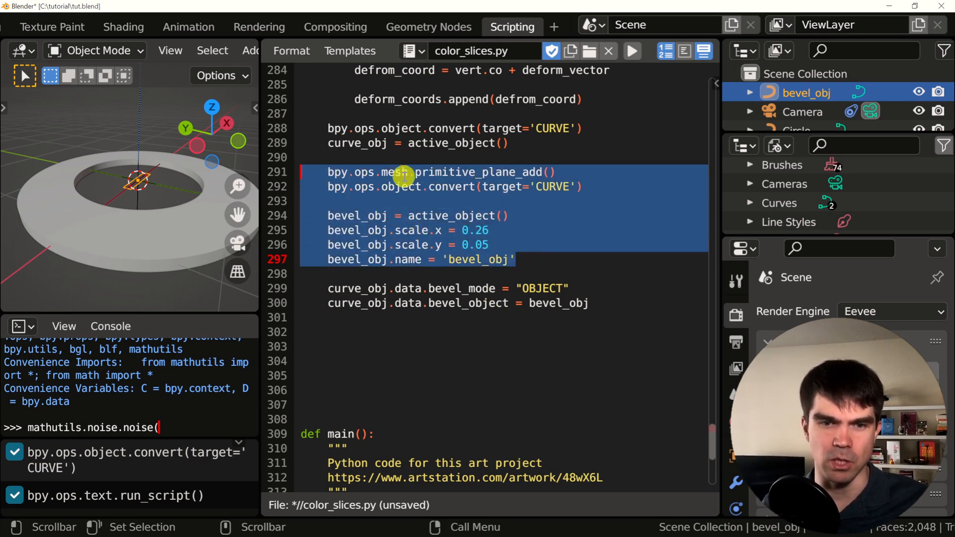
pyautogui.press('Delete')
pyautogui.write('def')
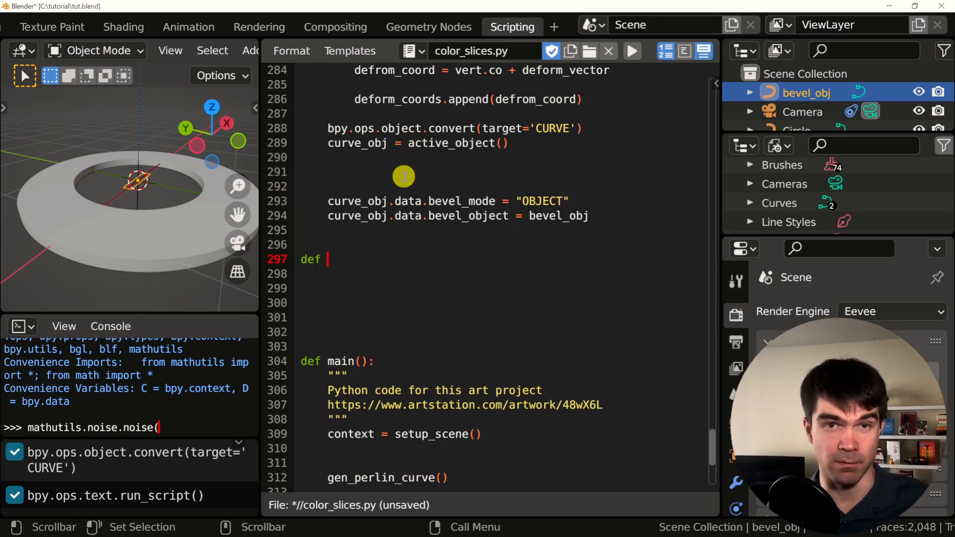
pyautogui.write('create_bevel_ob')
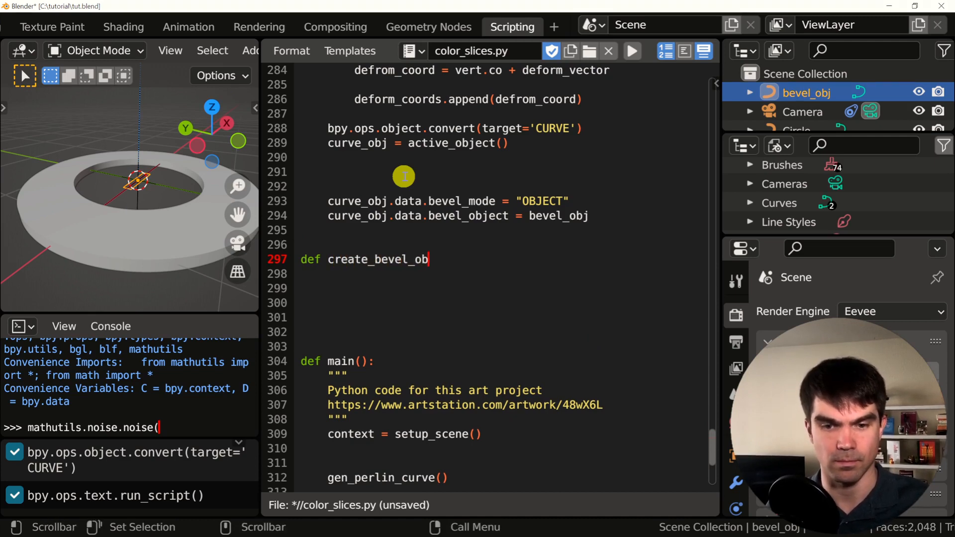
pyautogui.write('ject():')
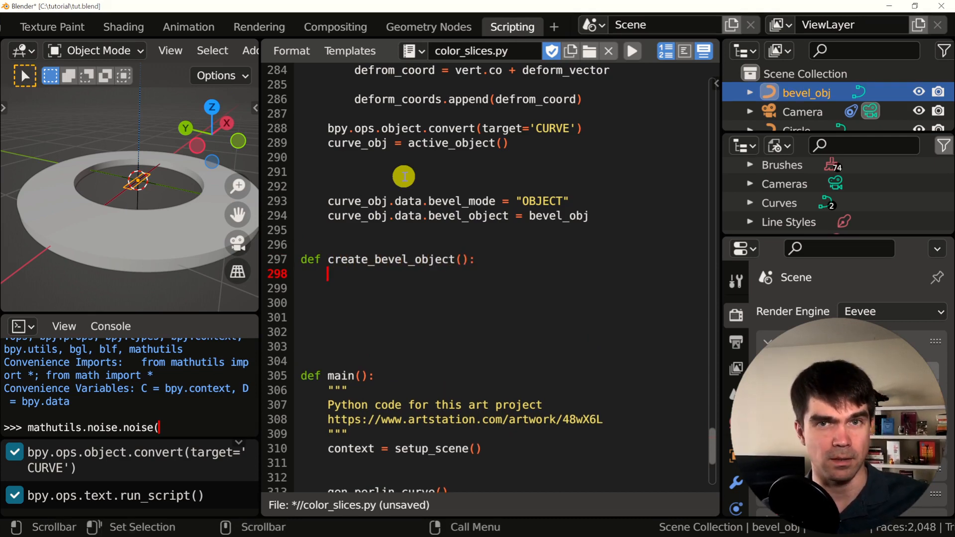
pyautogui.write('bpy.ops.mesh.primitive_plane_add()')
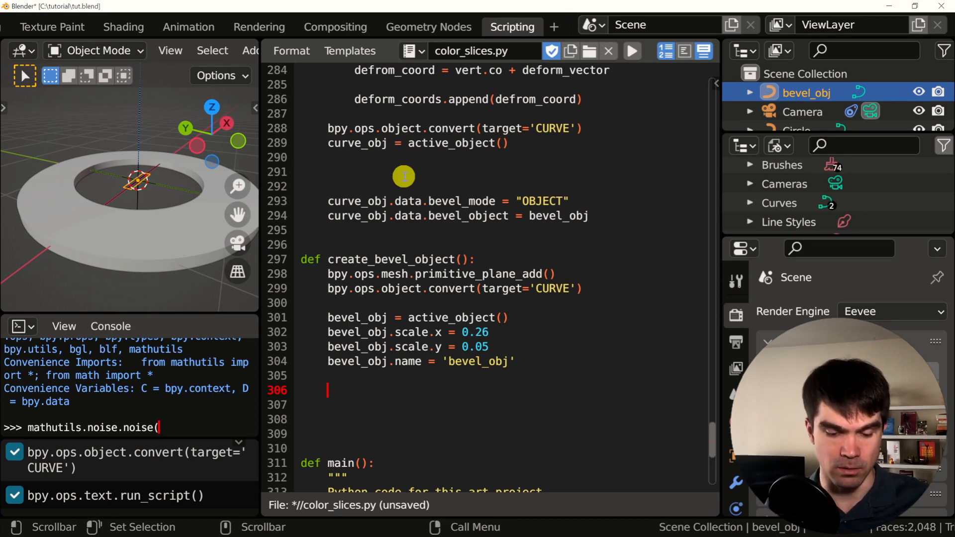
# Return bevel_obj from the function and select bevel_obj to replace with create_bevel_object()
pyautogui.write('return')
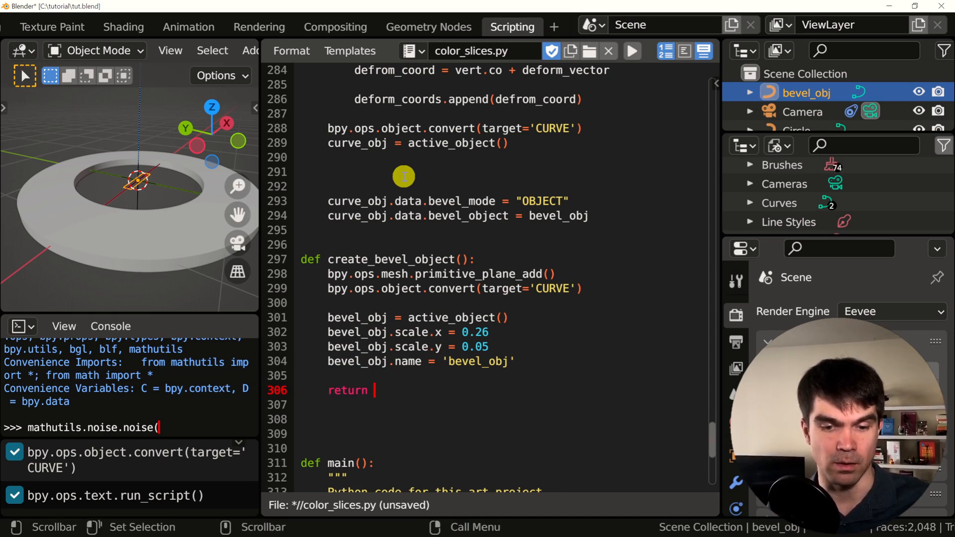
pyautogui.write('bevel_obj')
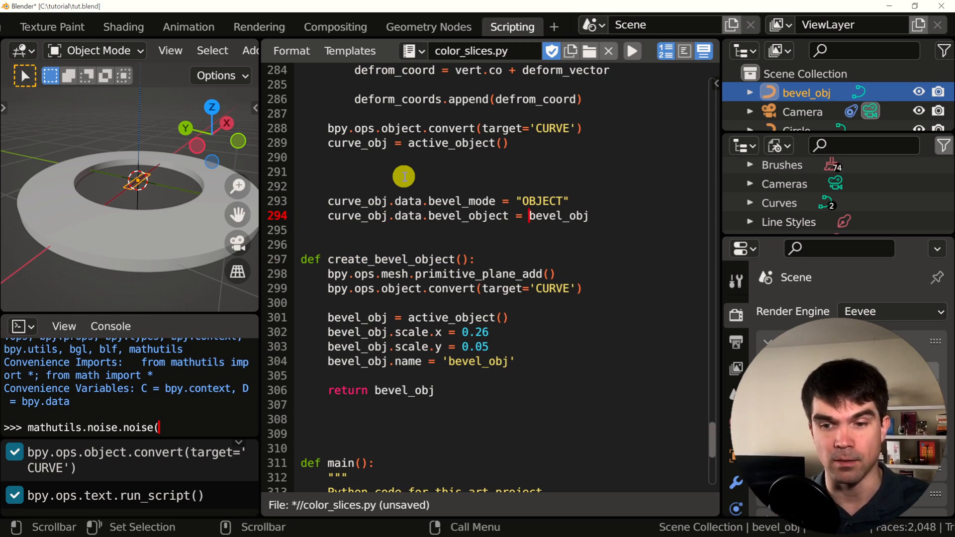
pyautogui.doubleClick(558, 215)
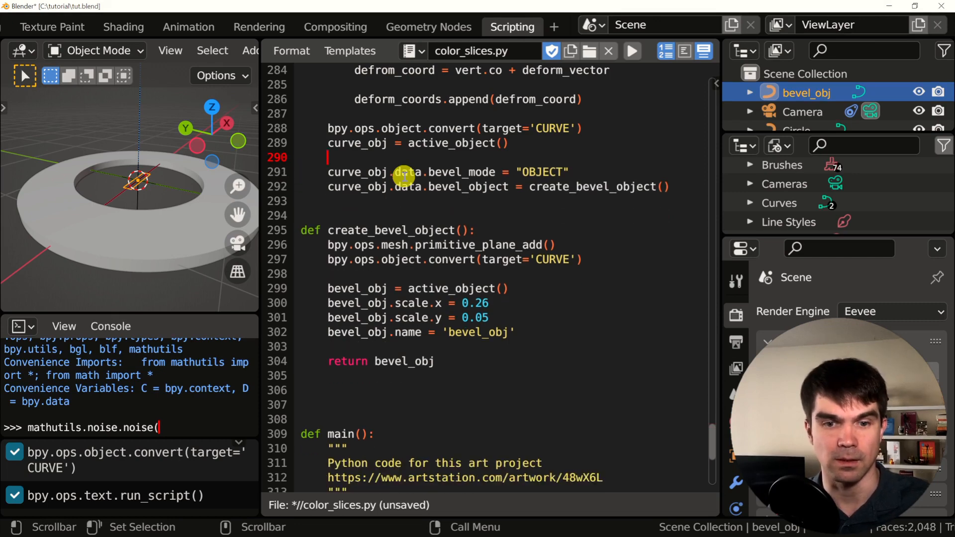
# Rerun the refactored script so the circle is beveled via create_bevel_object's plane
pyautogui.click(304, 376)
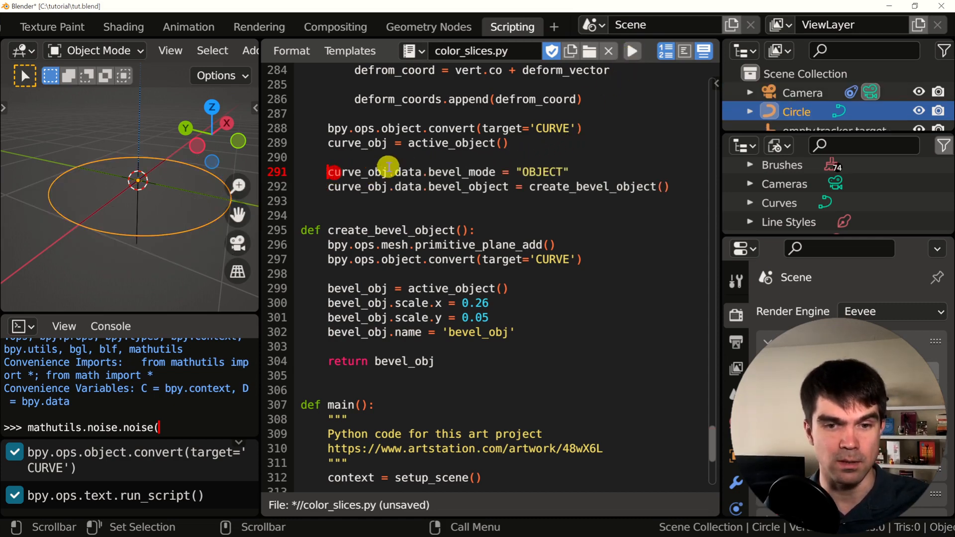
pyautogui.click(632, 50)
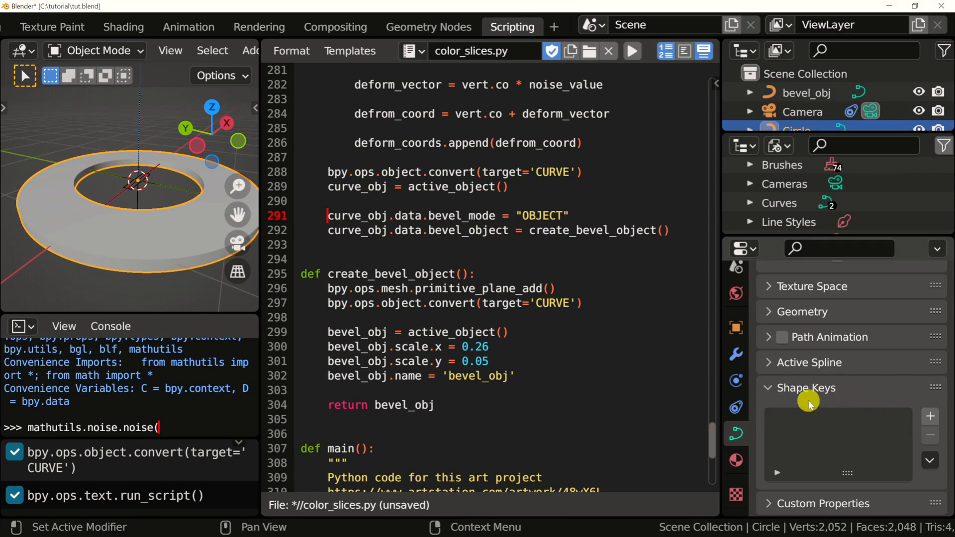
pyautogui.moveTo(930, 416)
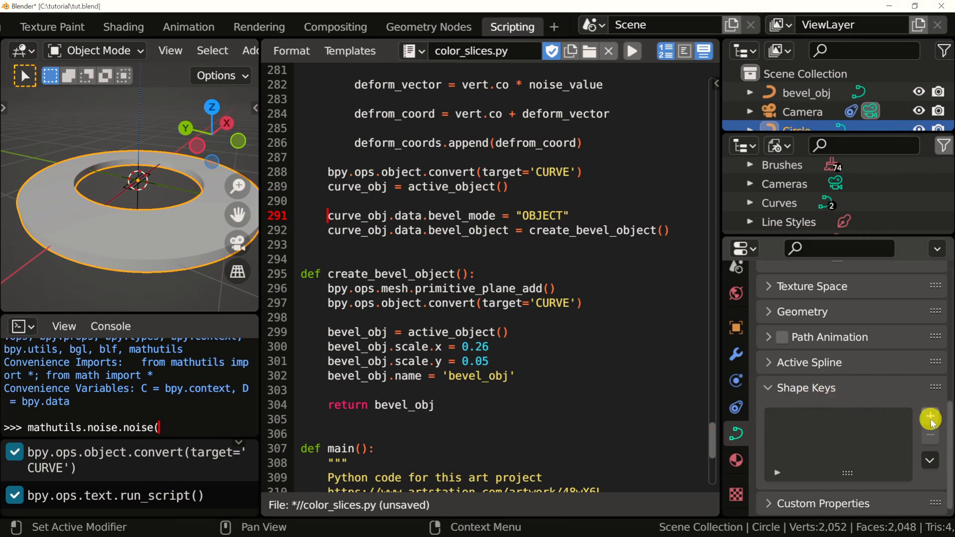
# Add a Basis shape key in Object Data properties and pick the script spot for its code
pyautogui.click(929, 417)
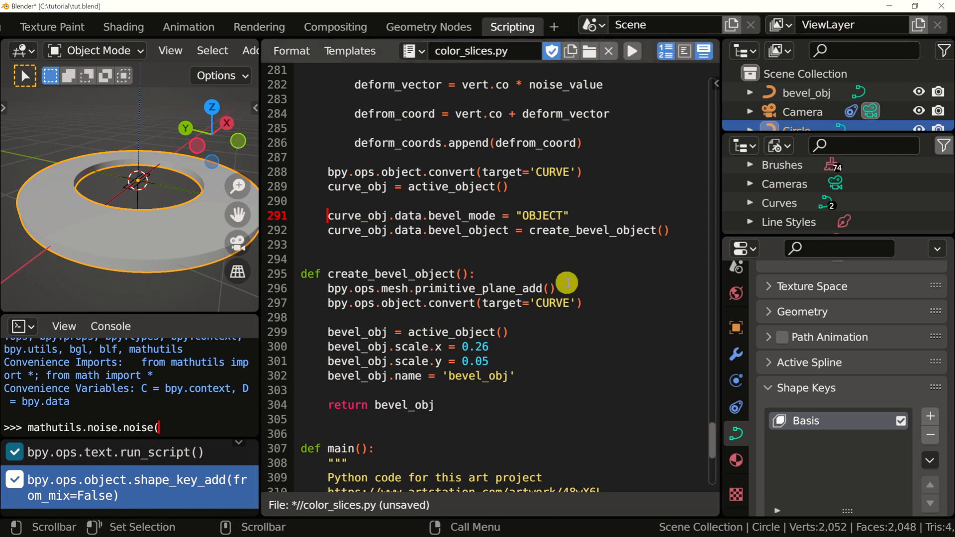
pyautogui.click(475, 230)
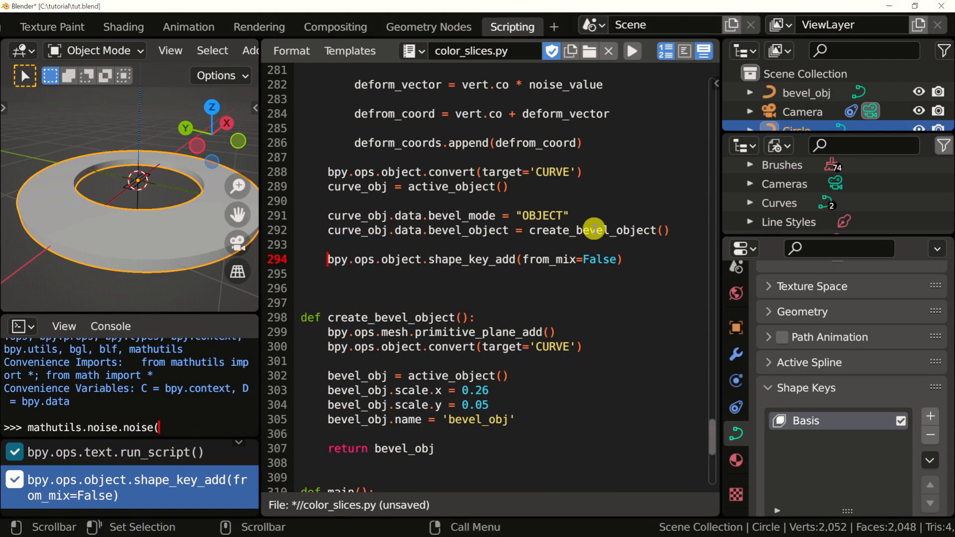
# Write two curve_obj.shape_key_add calls naming the keys "Basis" and "Deform"
pyautogui.doubleClick(375, 260)
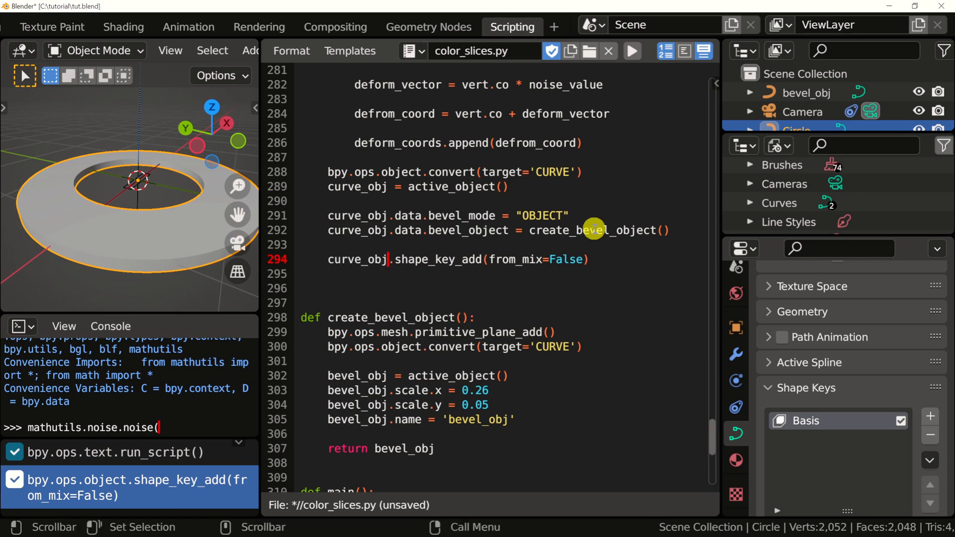
pyautogui.doubleClick(537, 259)
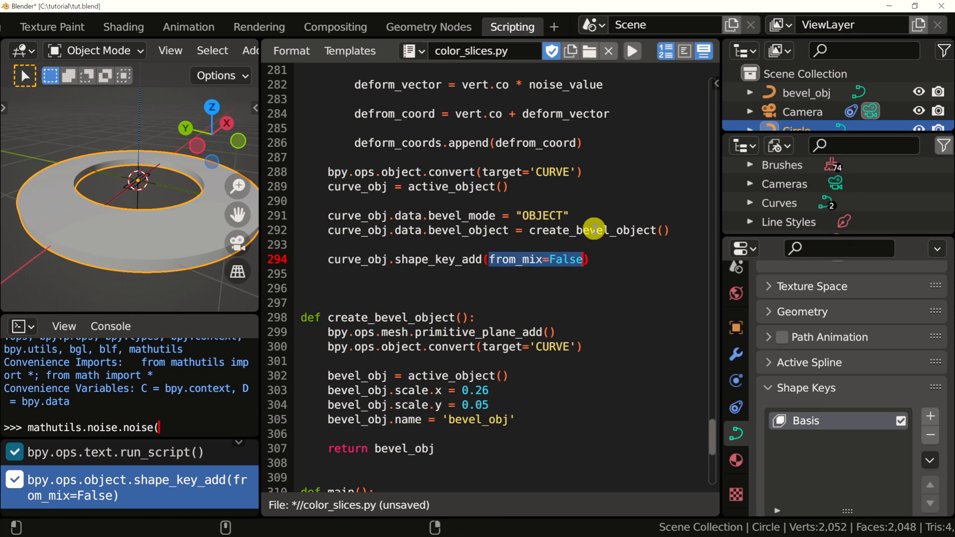
pyautogui.write('name="Basis')
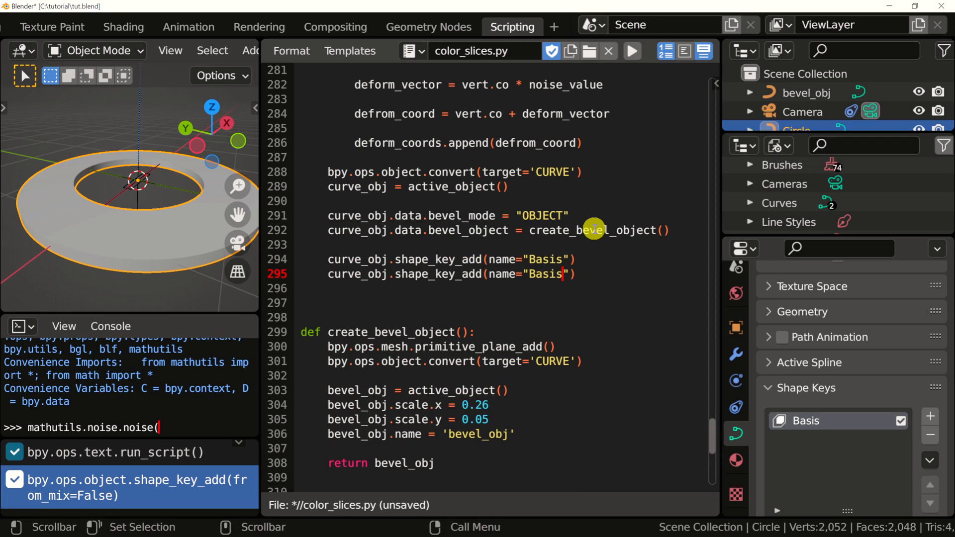
pyautogui.doubleClick(545, 274)
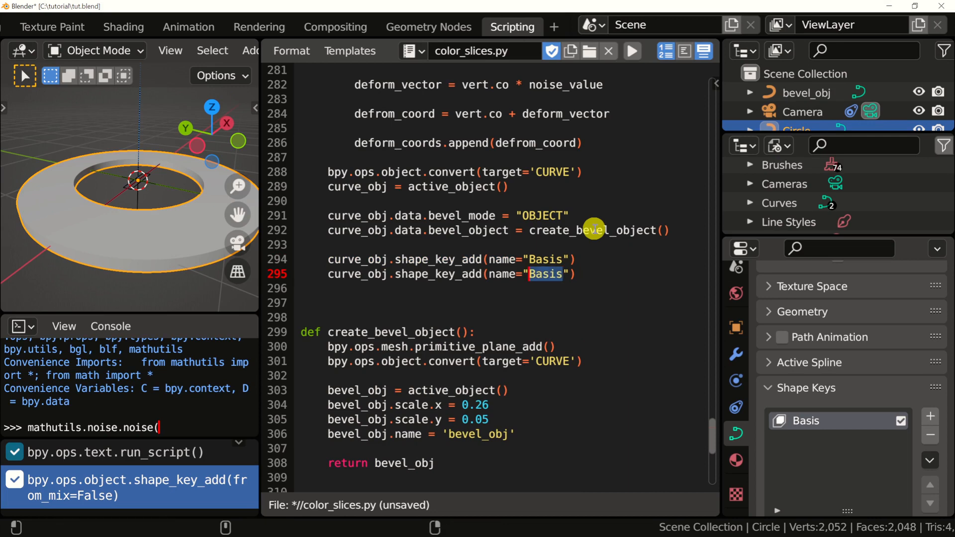
pyautogui.write('Deform')
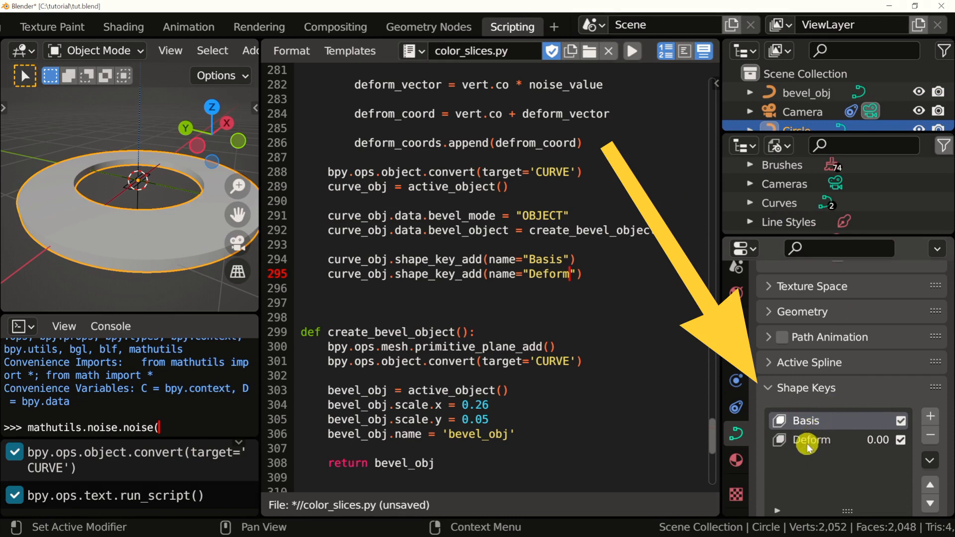
pyautogui.moveTo(815, 454)
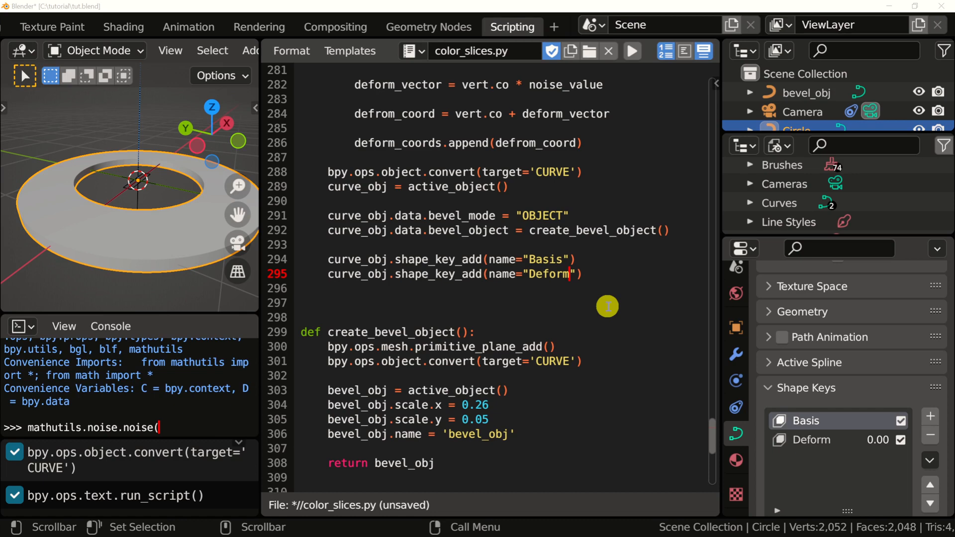
# Store the Deform key in shape_key, set index = 0 and loop writing shape_key.data[index].co = coord
pyautogui.doubleClick(405, 275)
pyautogui.write('shape_key = ')
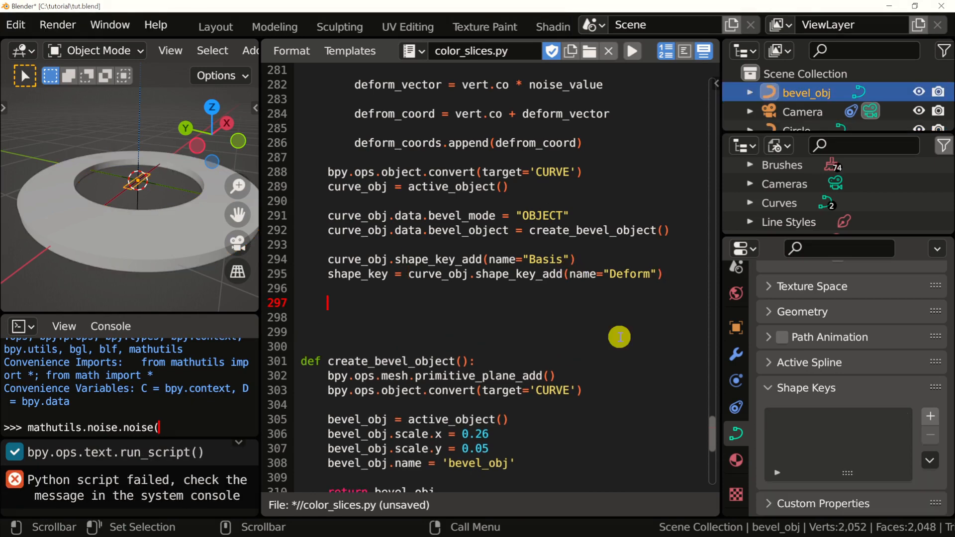
pyautogui.doubleClick(398, 143)
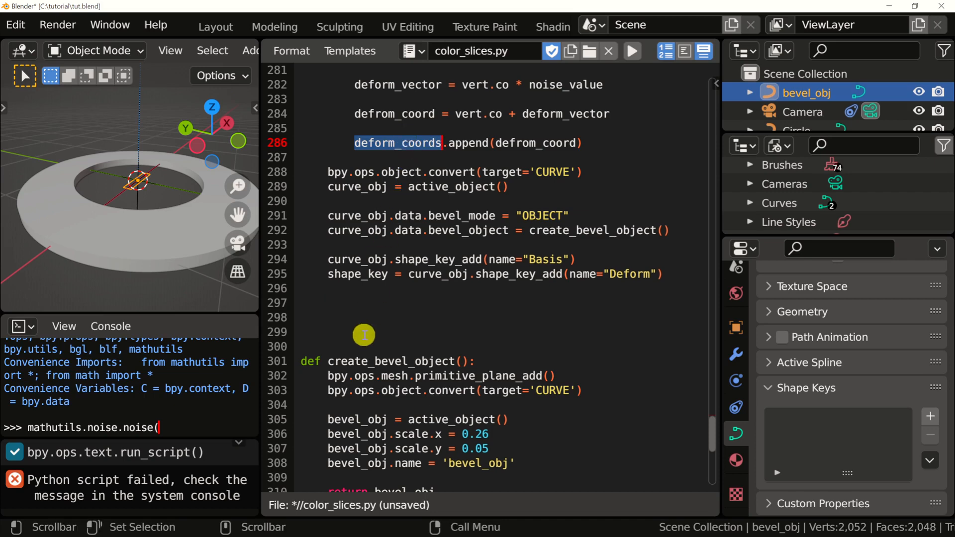
pyautogui.write('for coord in deform_coords:')
pyautogui.click(503, 317)
pyautogui.write('shape_key.data[')
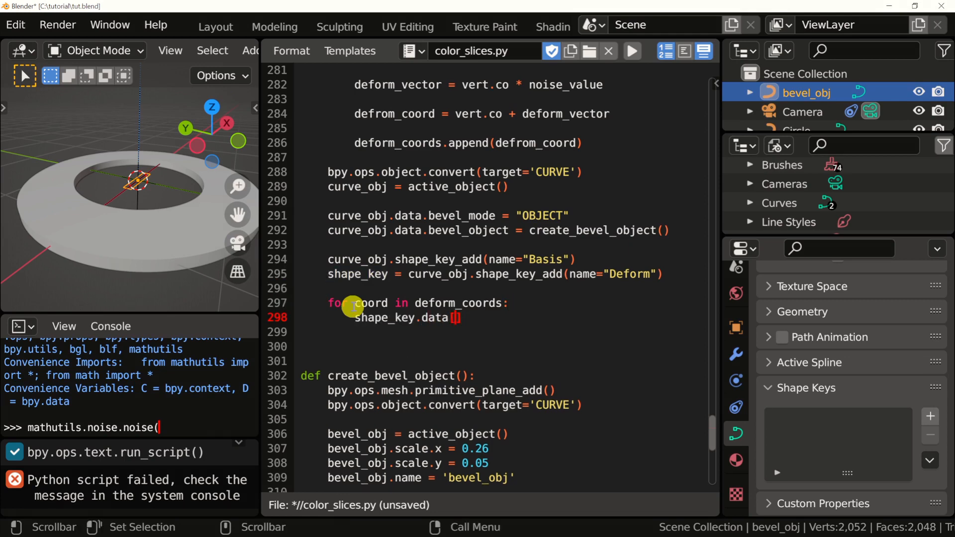
pyautogui.write('index].co =')
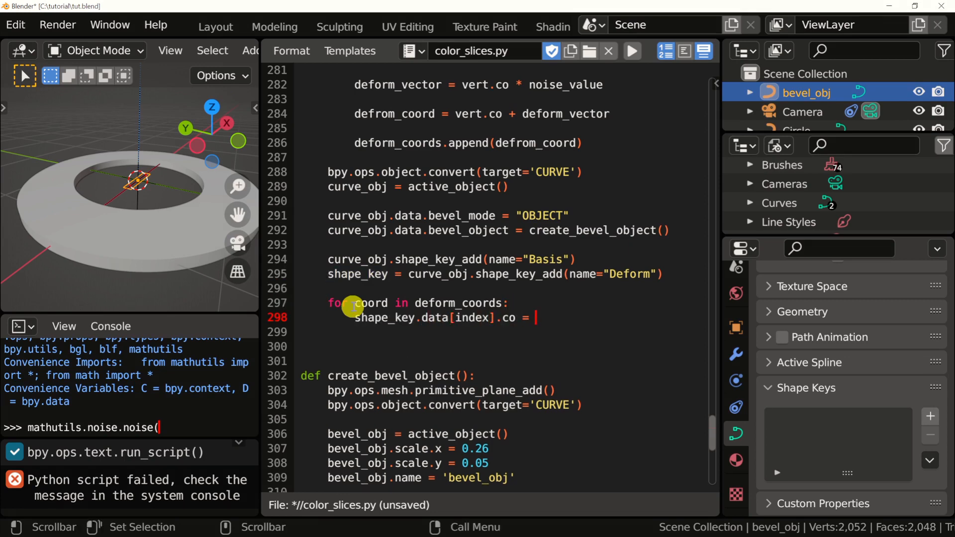
pyautogui.write('coord')
pyautogui.write('index')
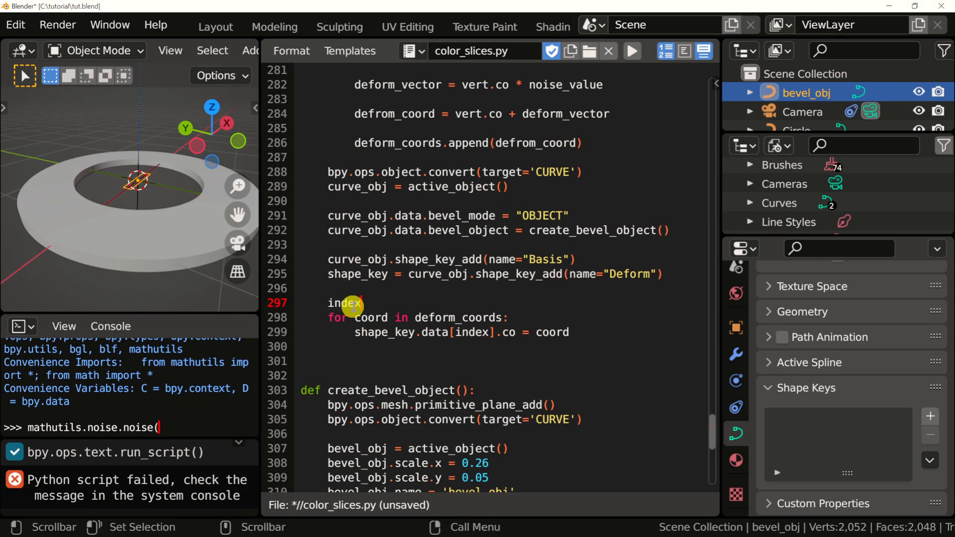
pyautogui.write('= 0')
pyautogui.click(504, 346)
pyautogui.write('index = index + 1')
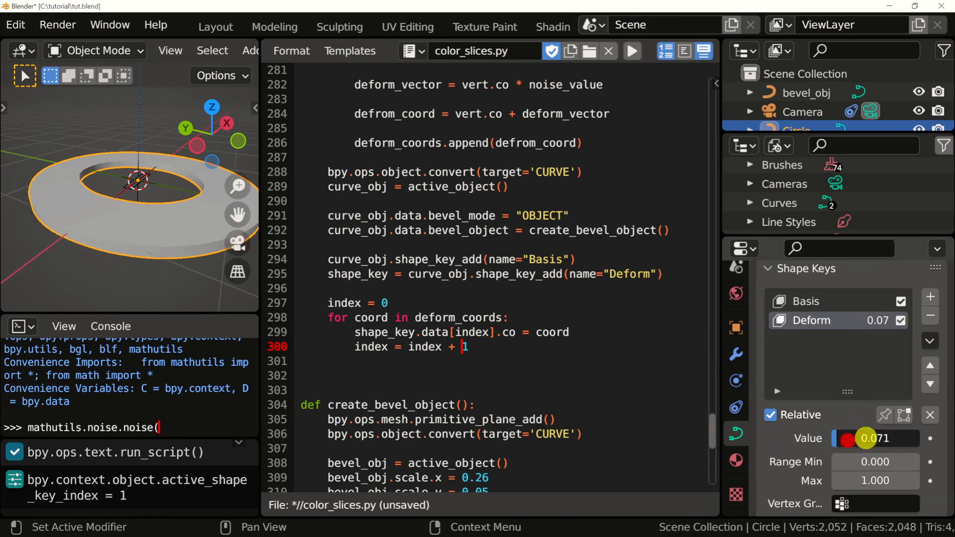
# Drag the Deform key Value up to test it, then return it to 0
pyautogui.moveTo(878, 437); pyautogui.dragTo(841, 438)
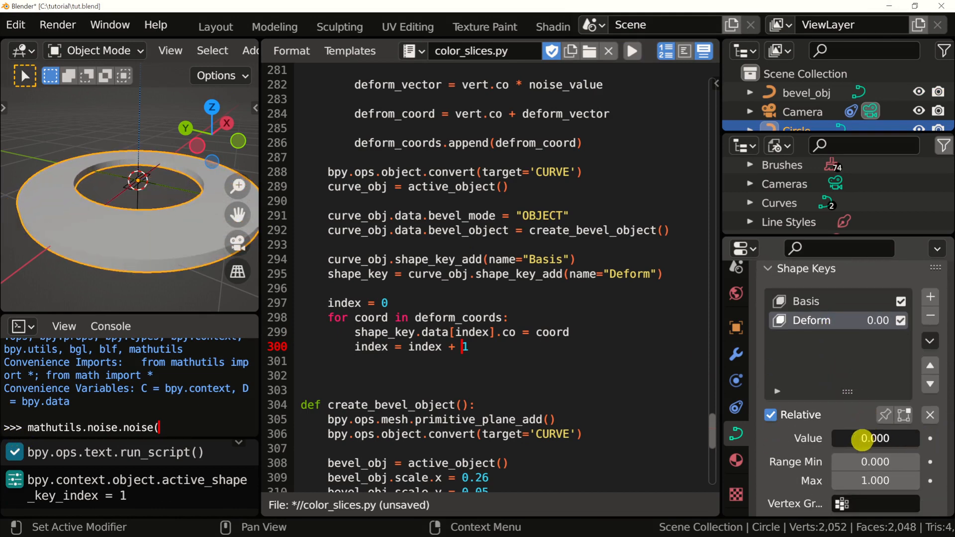
pyautogui.moveTo(852, 438); pyautogui.dragTo(877, 437)
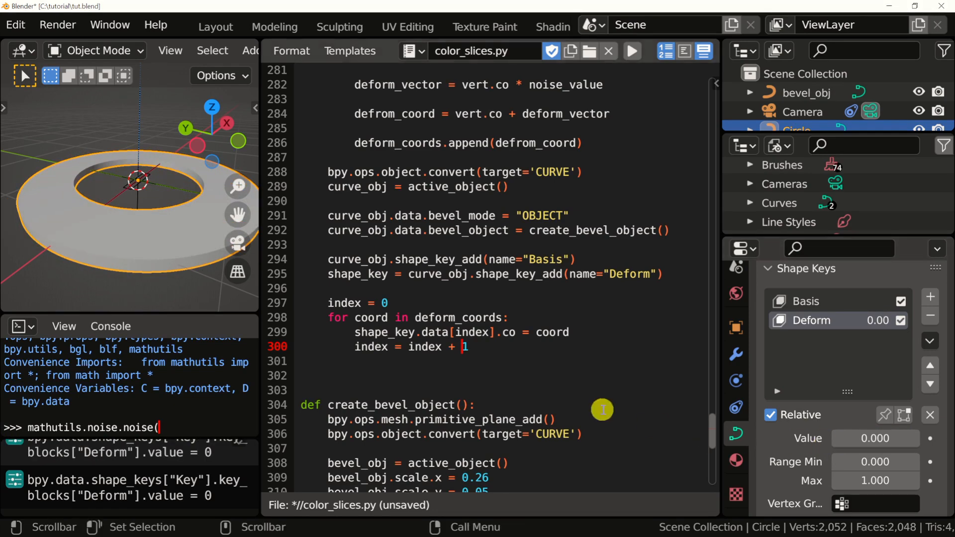
# Add deform_coords.reverse() after index = 0 and raise Deform to about 0.32 to see the warp
pyautogui.doubleClick(457, 317)
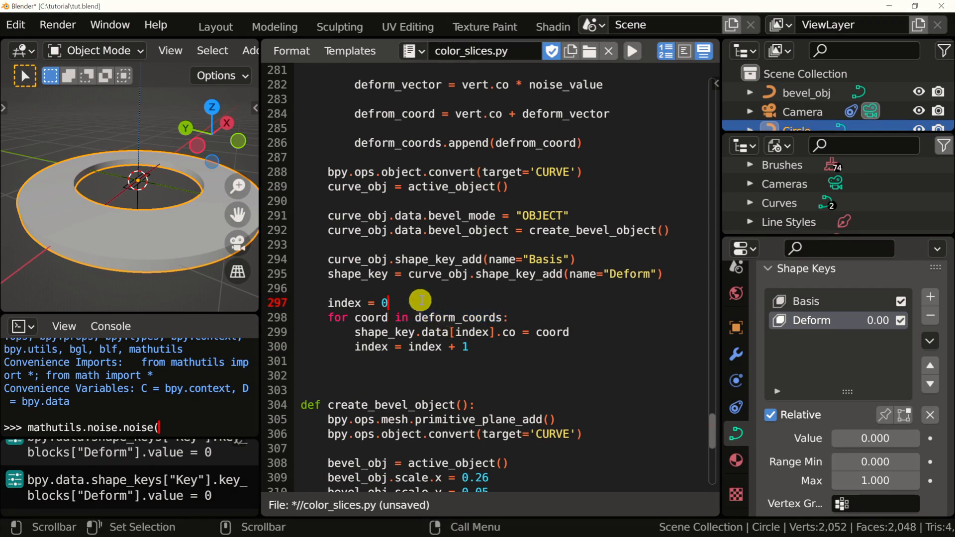
pyautogui.write('deform_coords.reverse()')
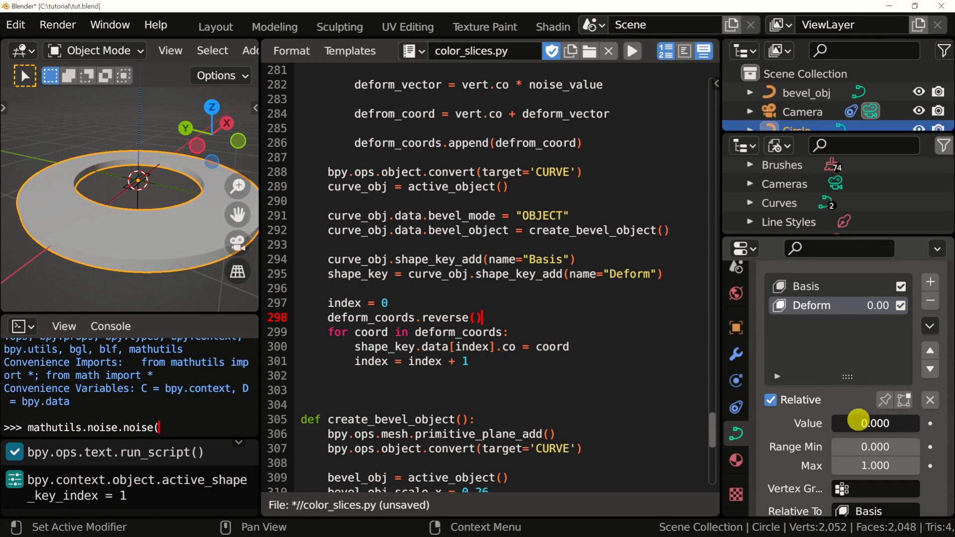
pyautogui.moveTo(858, 424); pyautogui.dragTo(901, 416)
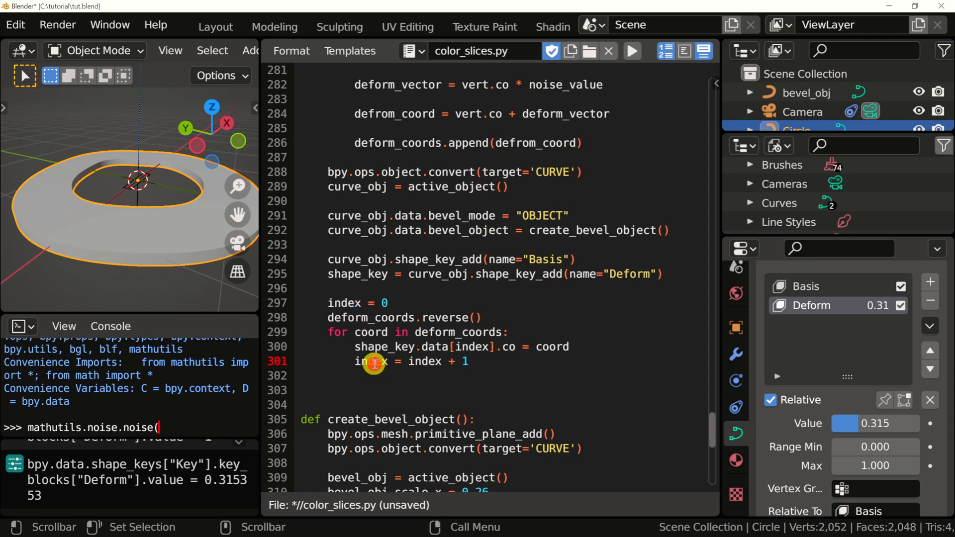
# Switch the loop to enumerate with index in the header and delete the manual counter lines
pyautogui.doubleClick(371, 361)
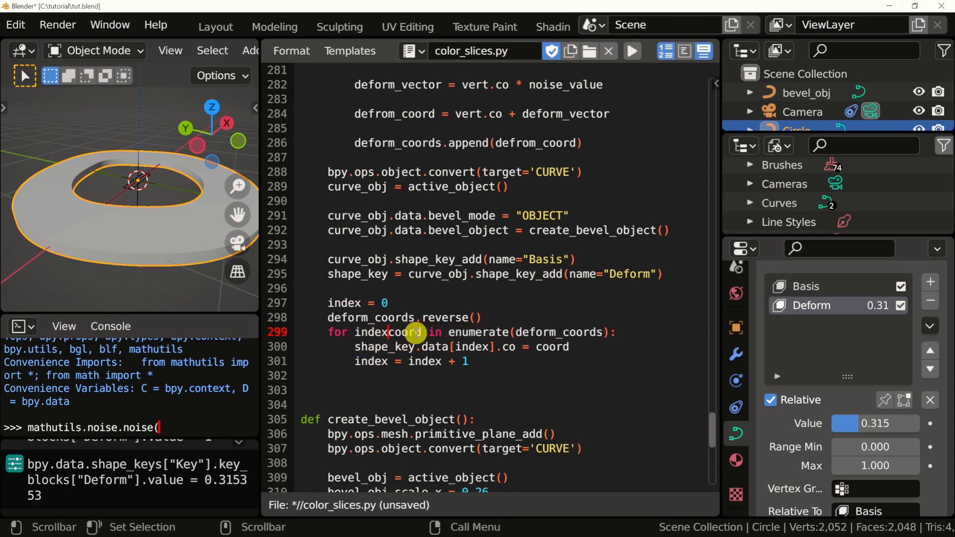
pyautogui.click(344, 302)
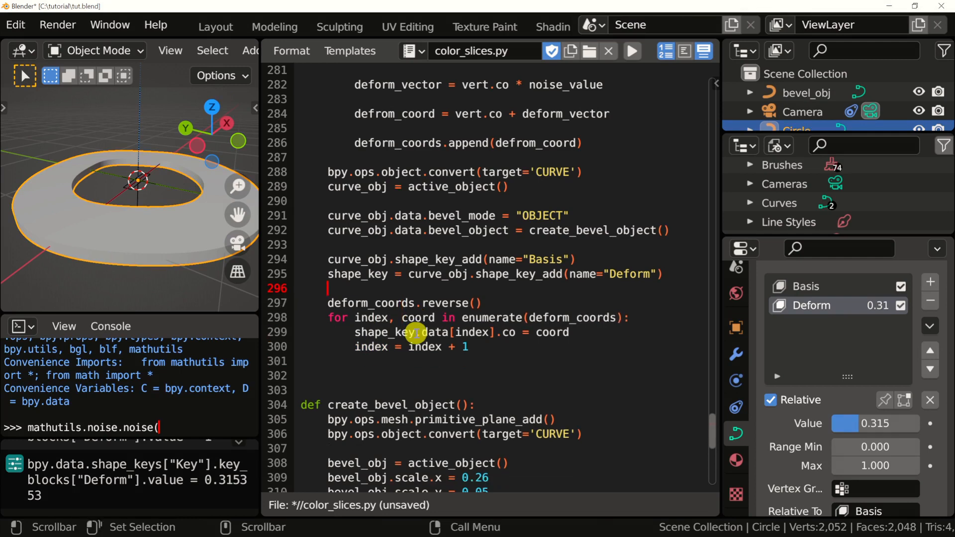
pyautogui.click(371, 346)
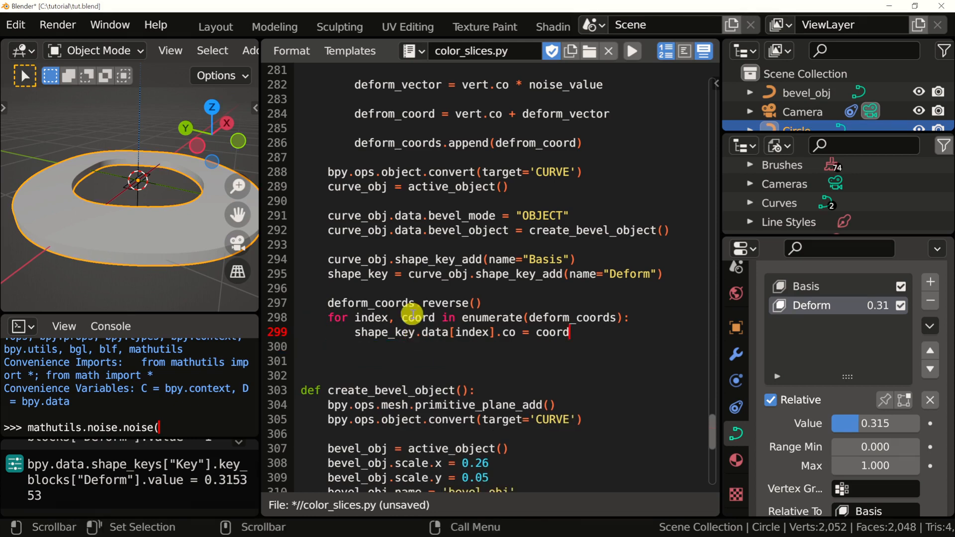
pyautogui.click(631, 50)
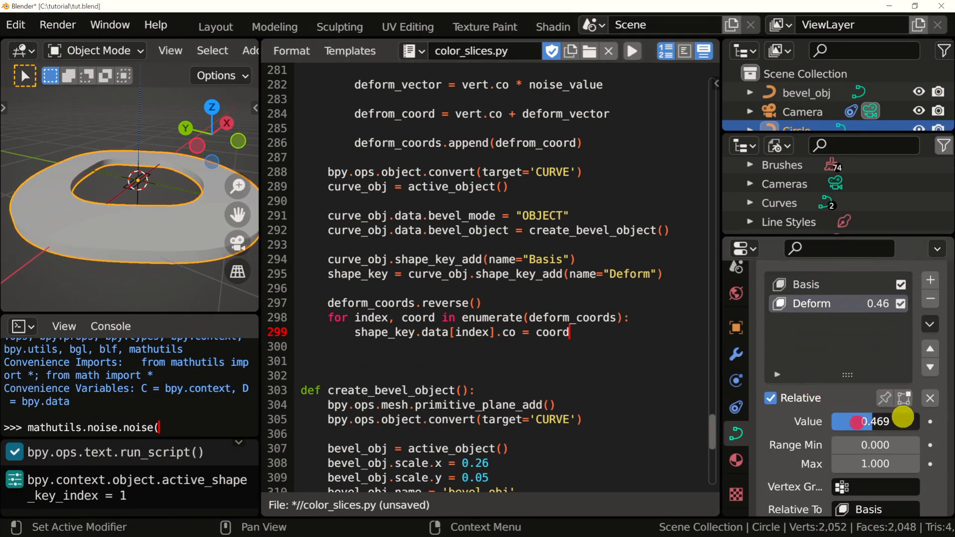
# Raise the Deform value to about 0.71 to preview warping, then rename index to i
pyautogui.moveTo(865, 421); pyautogui.dragTo(889, 422)
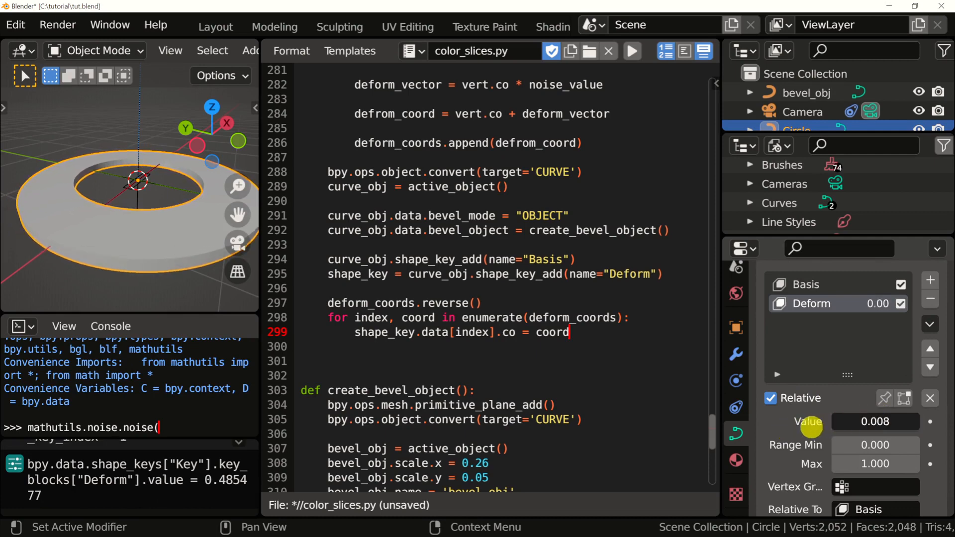
pyautogui.moveTo(822, 422); pyautogui.dragTo(877, 422)
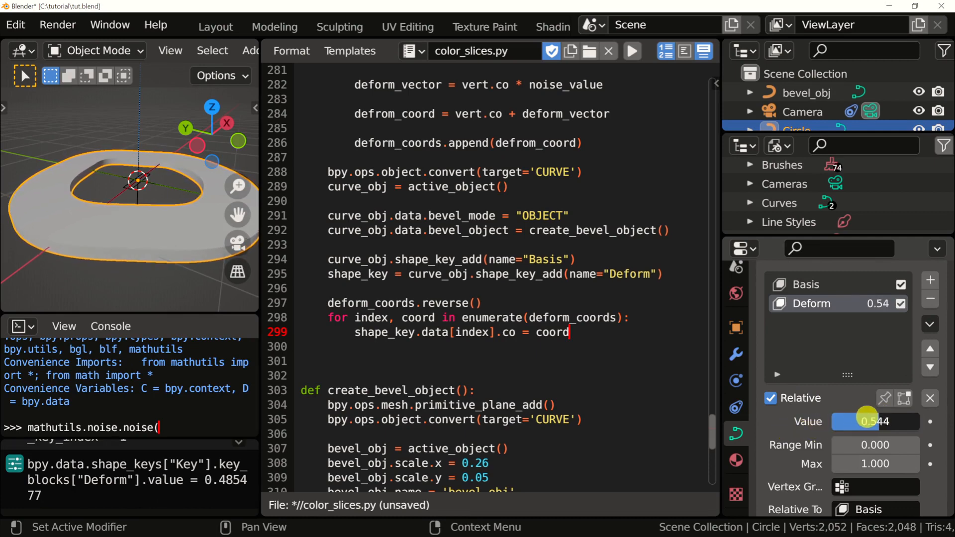
pyautogui.moveTo(853, 422); pyautogui.dragTo(883, 421)
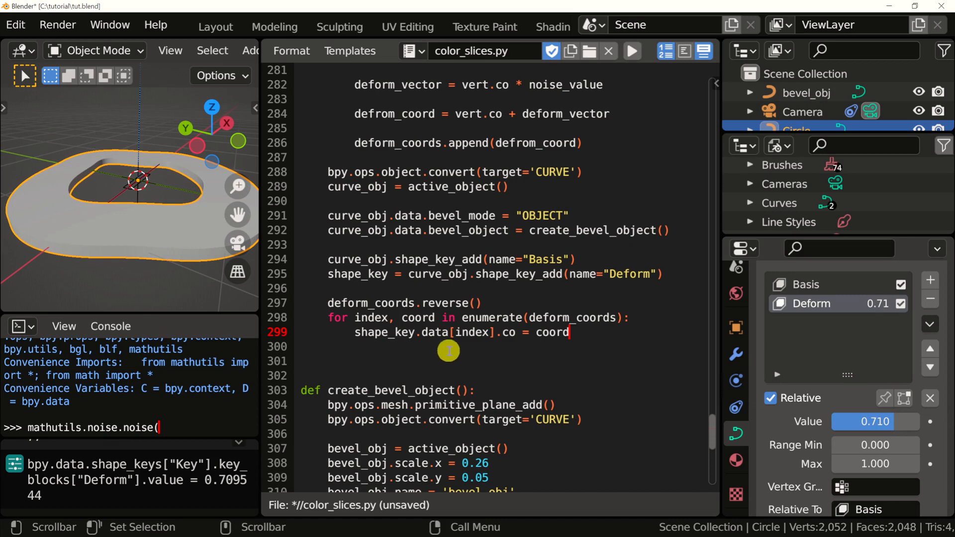
pyautogui.doubleClick(371, 317)
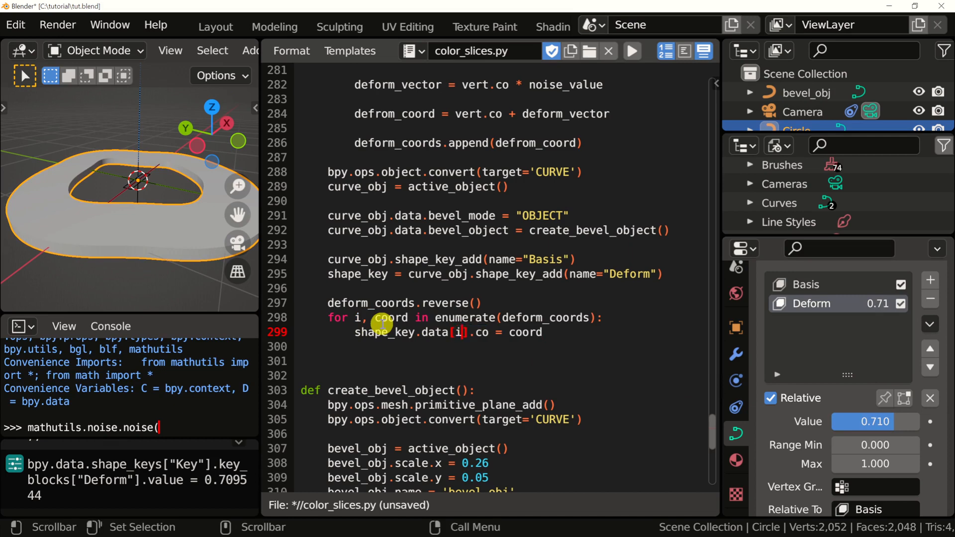
pyautogui.moveTo(584, 339)
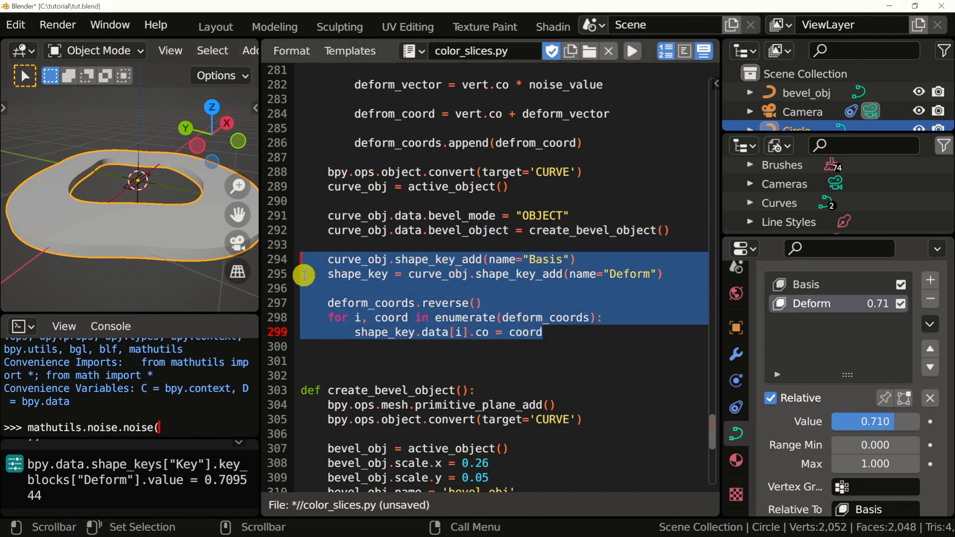
# Cut the shape key lines and paste them into a new def add_shape_key() function
pyautogui.press('ctrl+x')
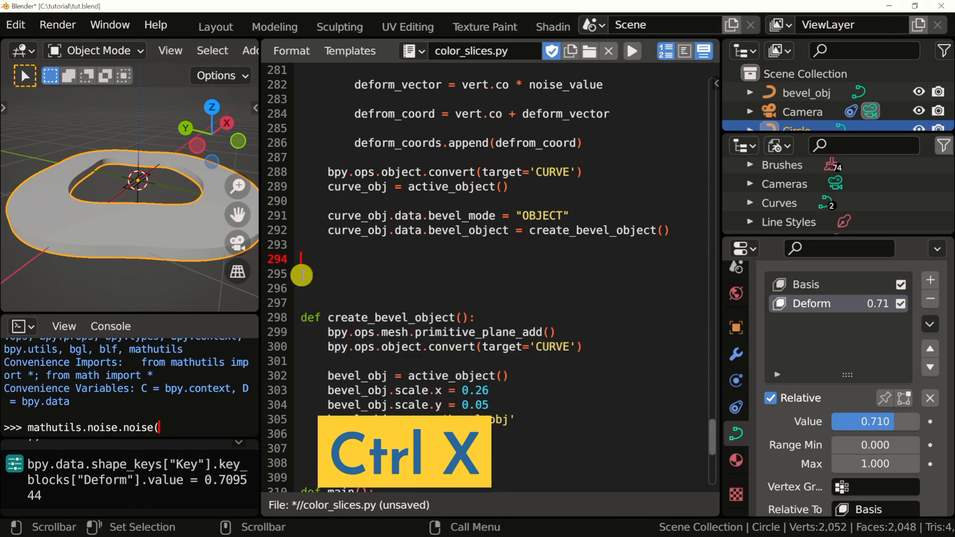
pyautogui.press('ctrl+x')
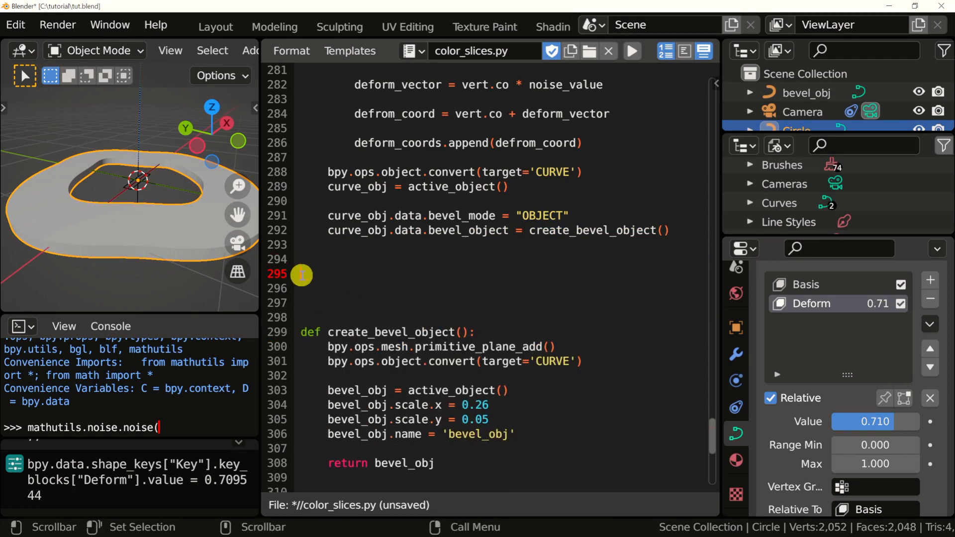
pyautogui.write('def')
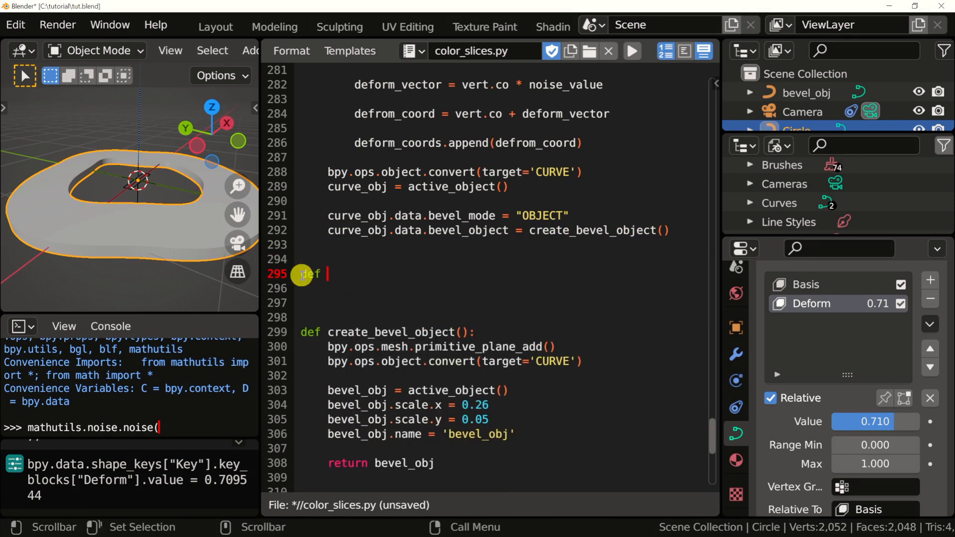
pyautogui.write('add_shape_key()')
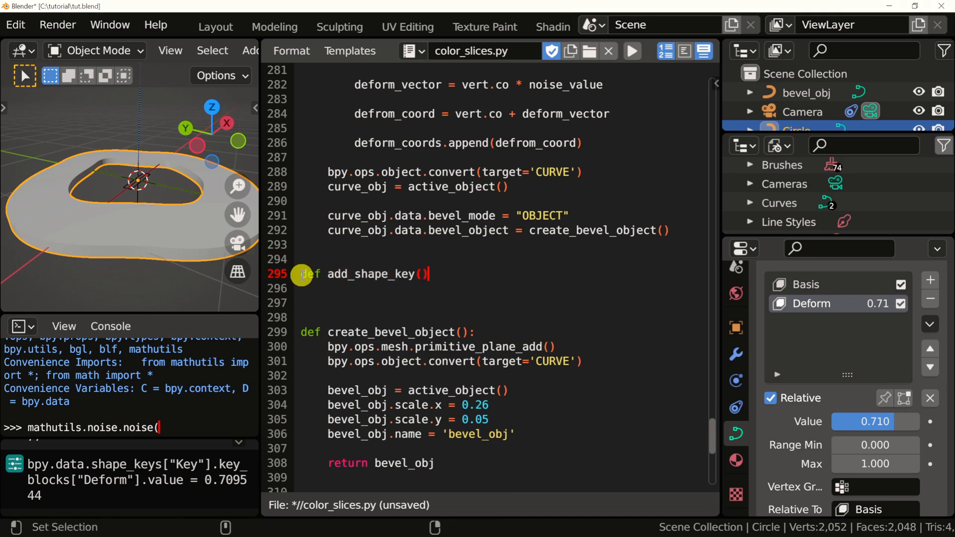
pyautogui.press('Return')
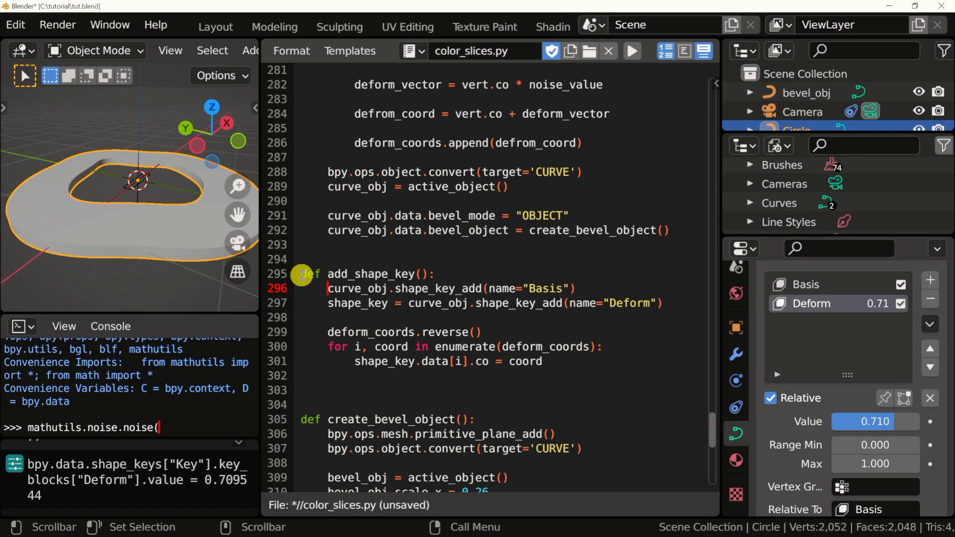
# Give add_shape_key the parameters curve_obj, deform_coords and select its signature to reuse as the call
pyautogui.doubleClick(359, 288)
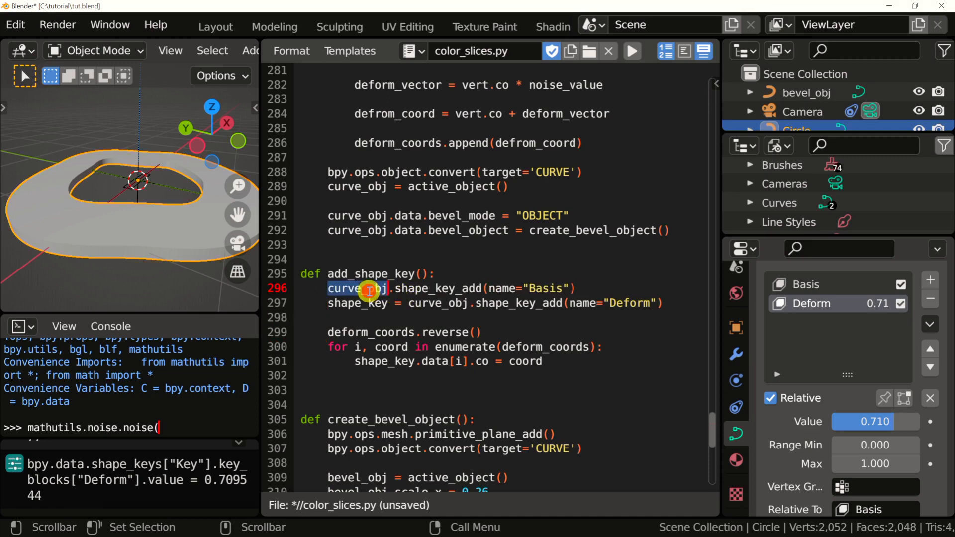
pyautogui.doubleClick(542, 346)
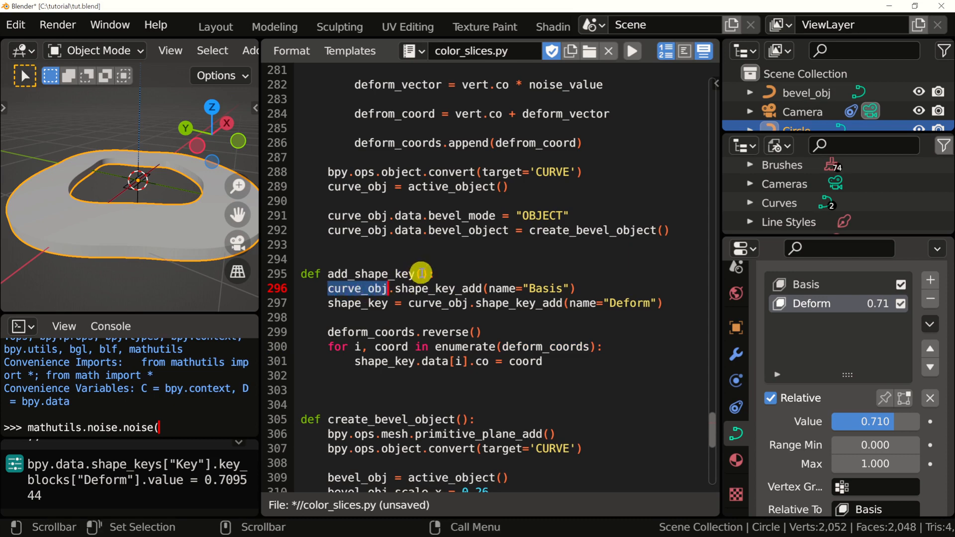
pyautogui.write('curve_obj,')
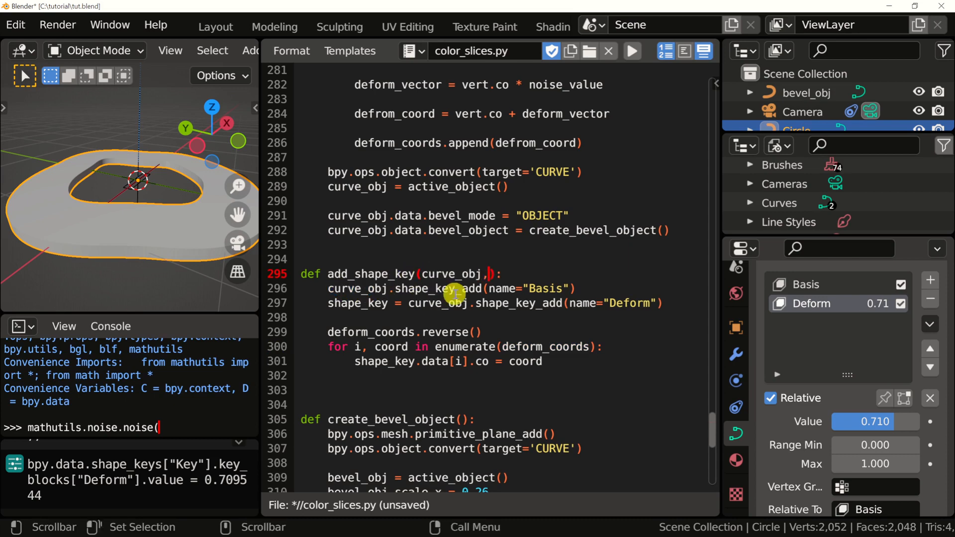
pyautogui.doubleClick(542, 346)
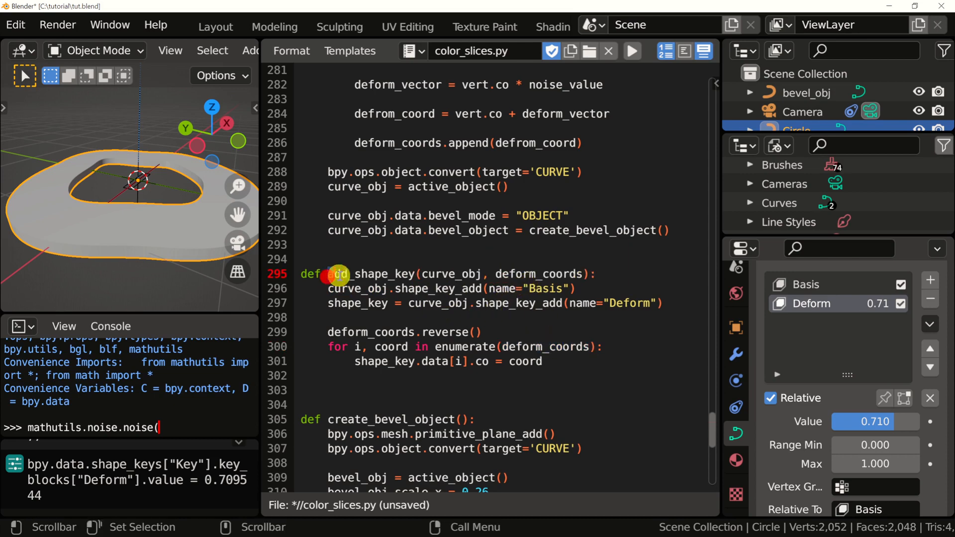
pyautogui.moveTo(327, 274); pyautogui.dragTo(591, 273)
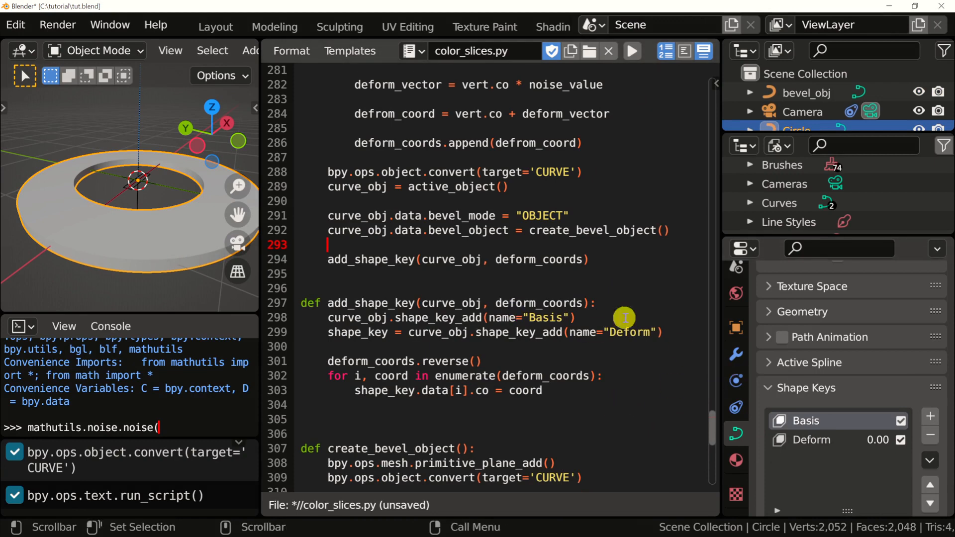
# Preview Deform at about 0.73, add return shape_key and assign shape_key = add_shape_key(...) at the call site
pyautogui.click(815, 439)
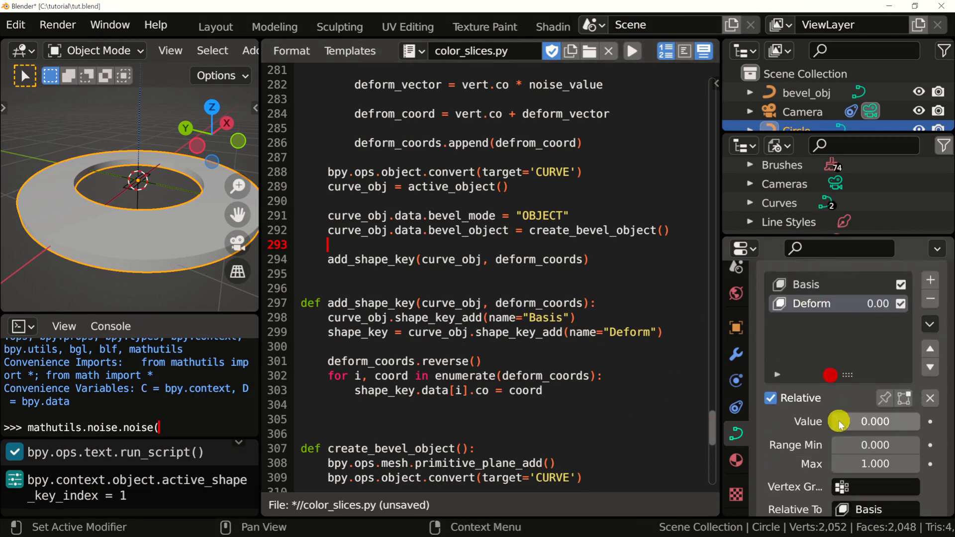
pyautogui.moveTo(840, 420); pyautogui.dragTo(901, 406)
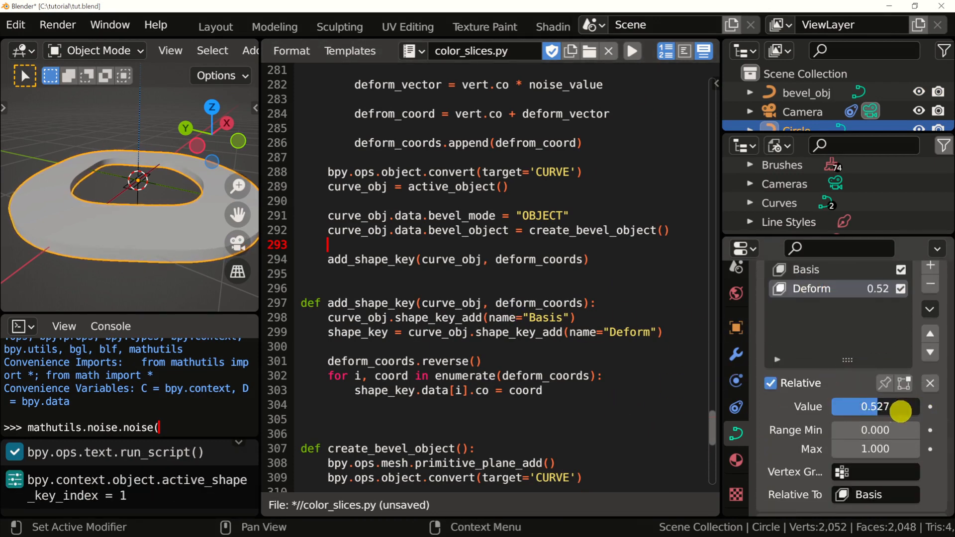
pyautogui.moveTo(877, 405); pyautogui.dragTo(926, 406)
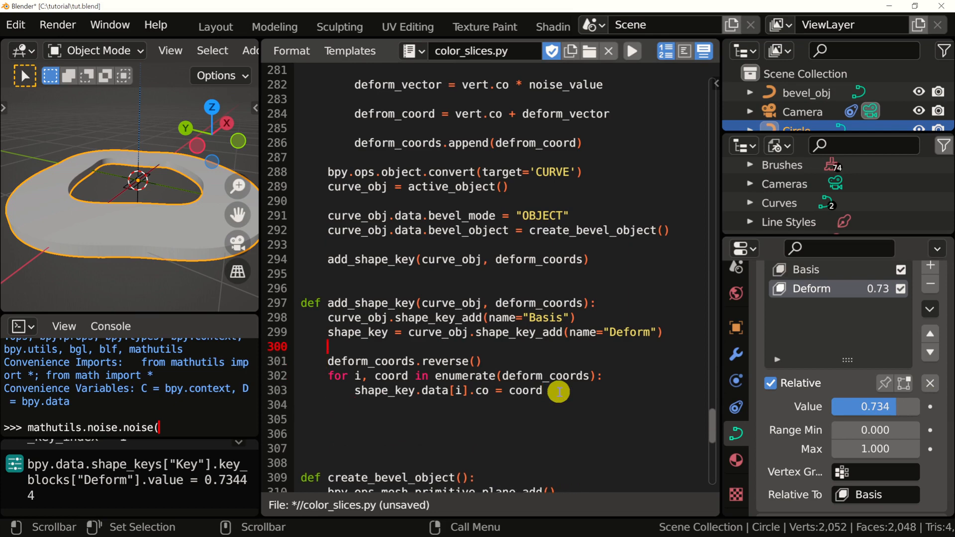
pyautogui.write('return')
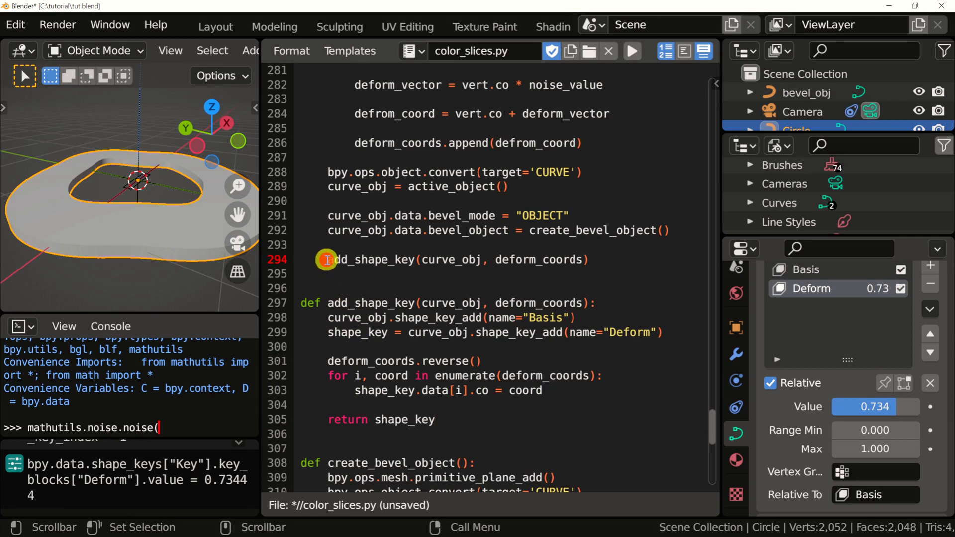
pyautogui.write('shape_key =')
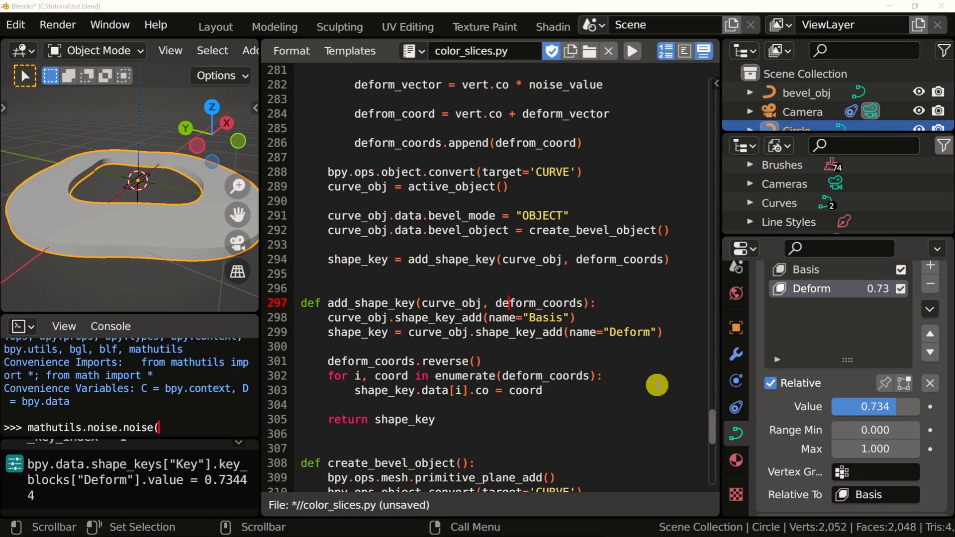
# Set shape_key.value = 1 before the return, then switch to the full project script workspace
pyautogui.click(631, 50)
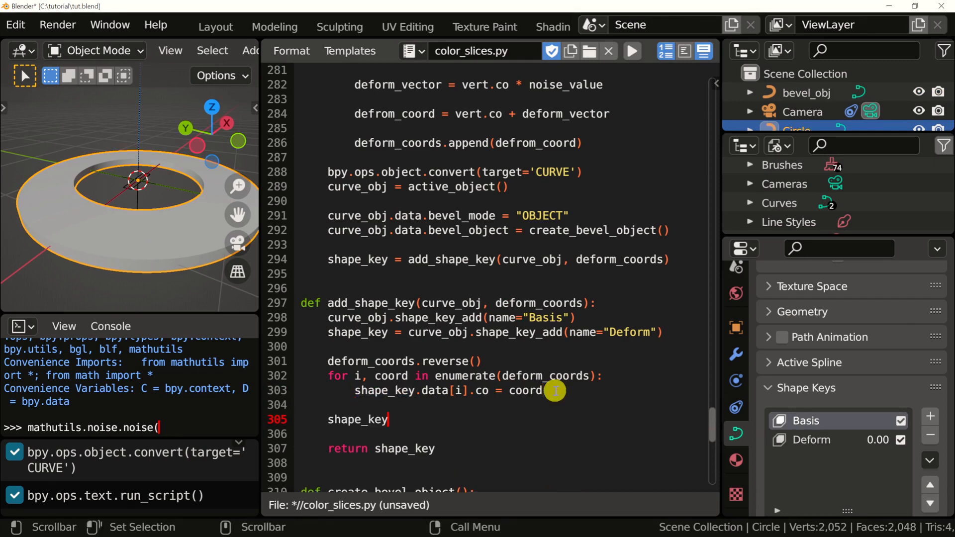
pyautogui.write('.value')
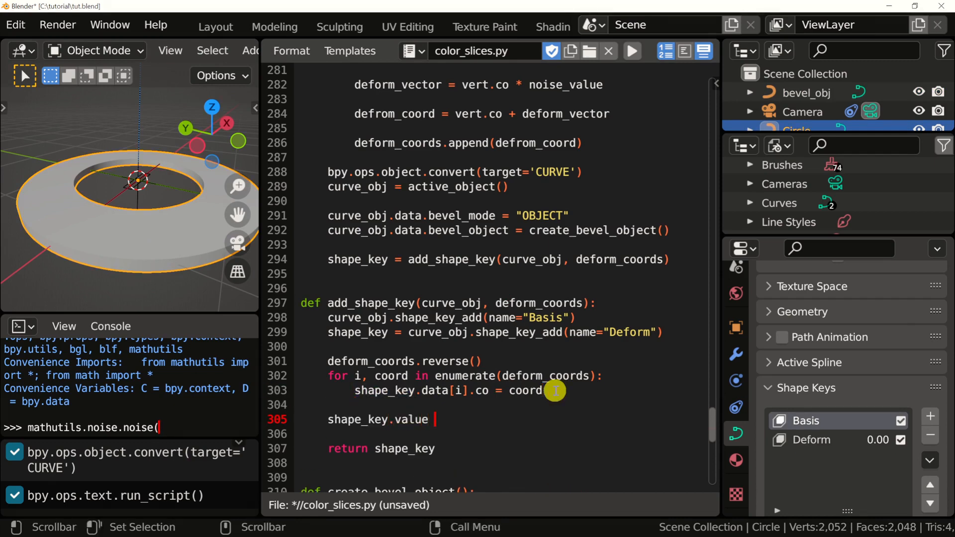
pyautogui.write('= 1')
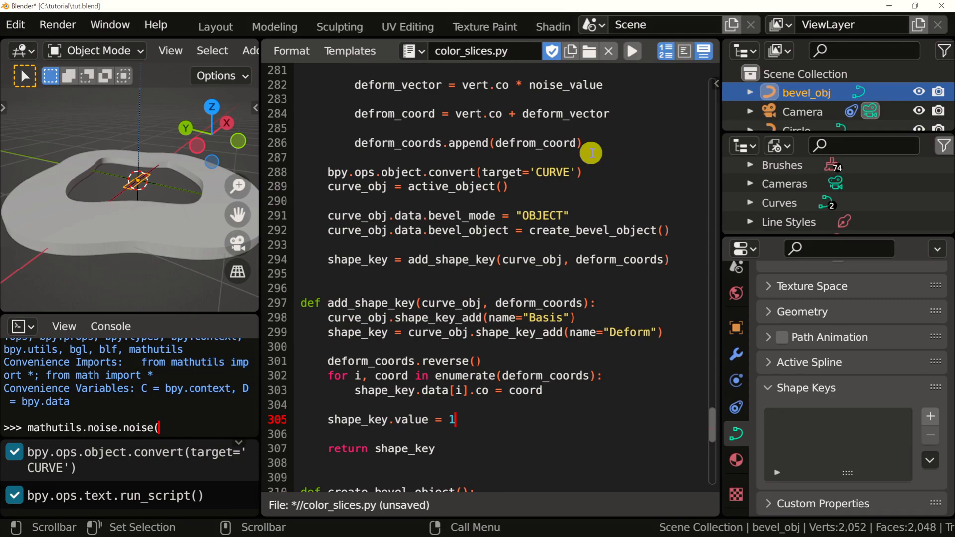
pyautogui.click(513, 26)
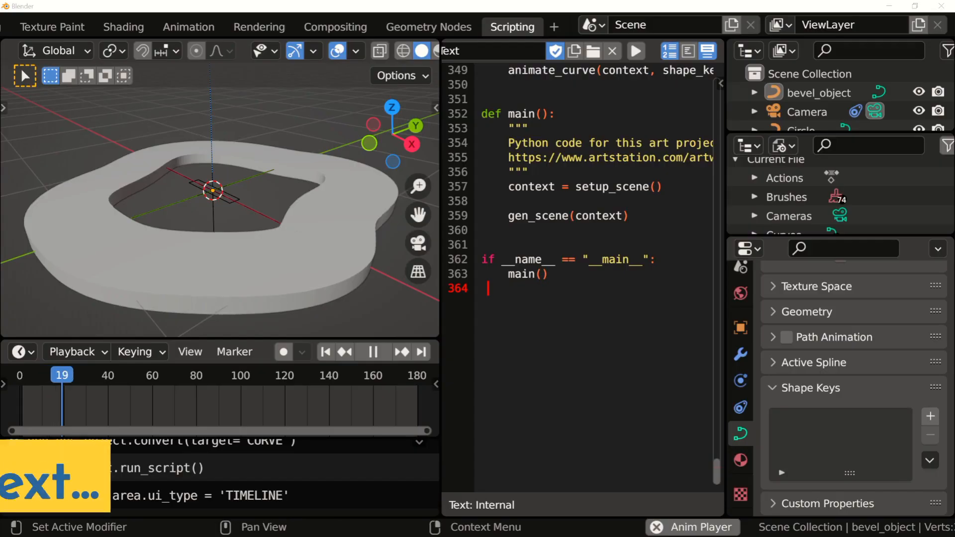